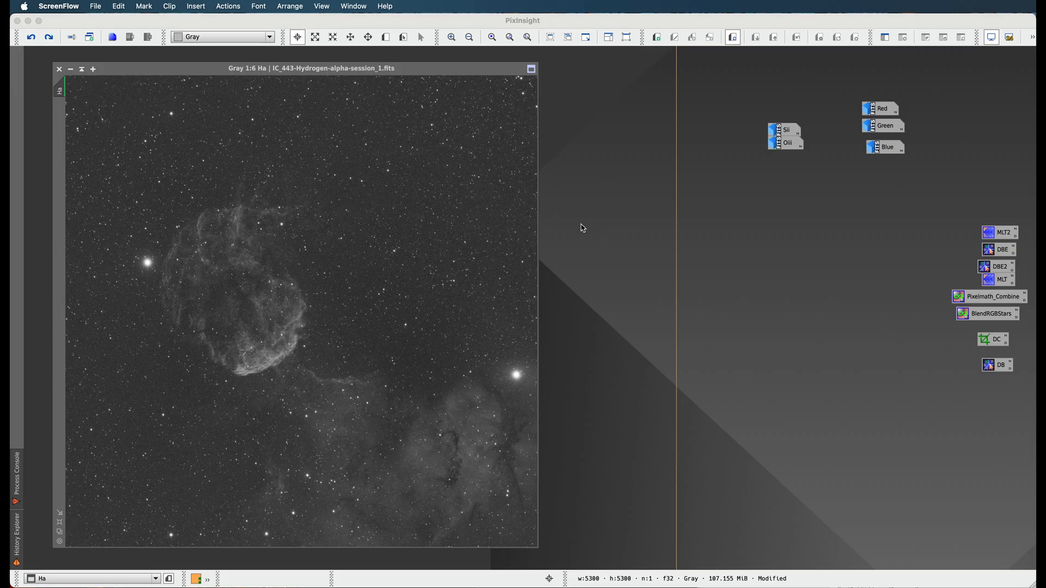
mouse_move(509, 203)
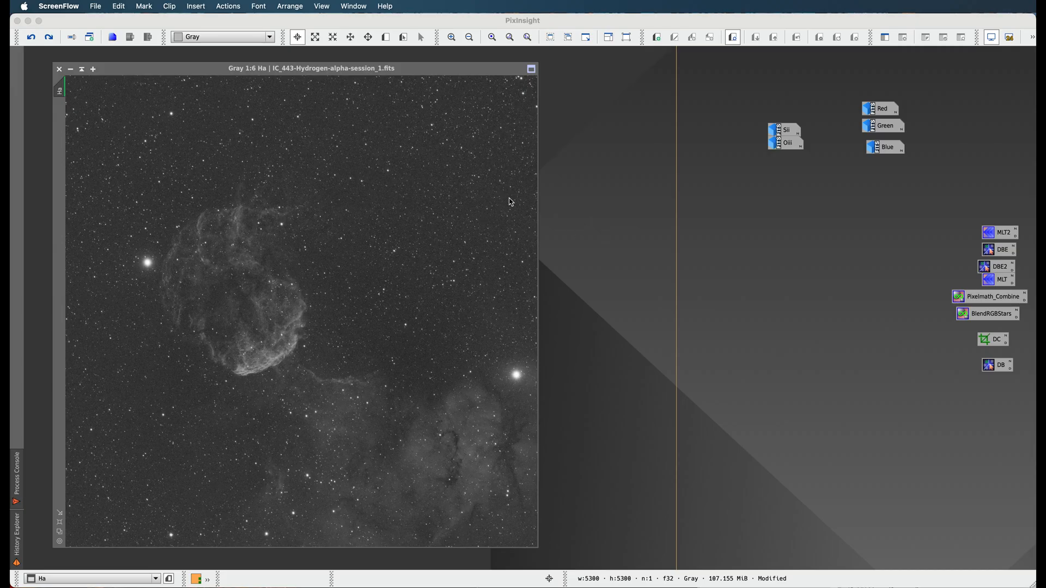
mouse_move(486, 229)
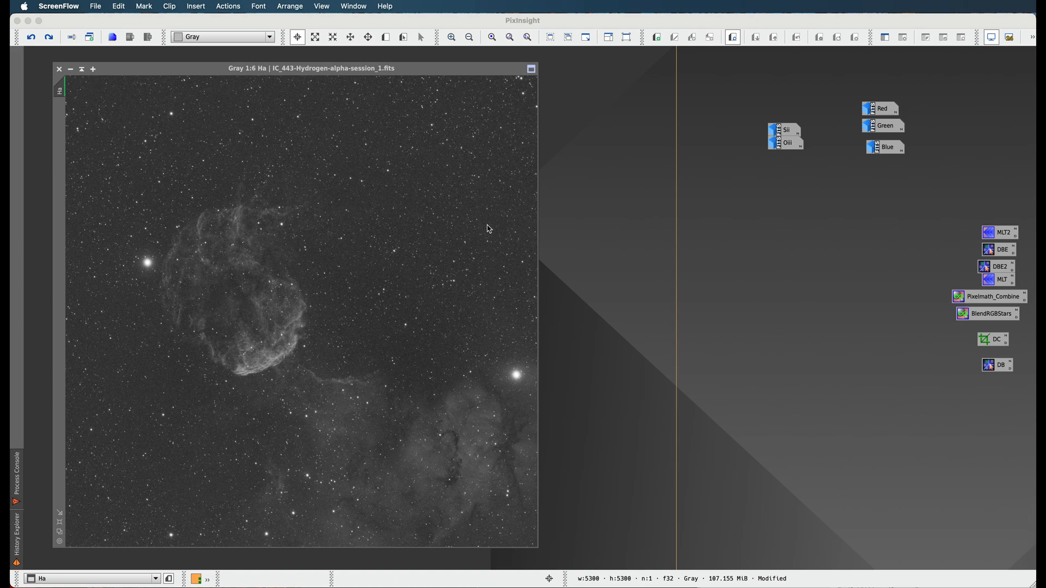
mouse_move(505, 210)
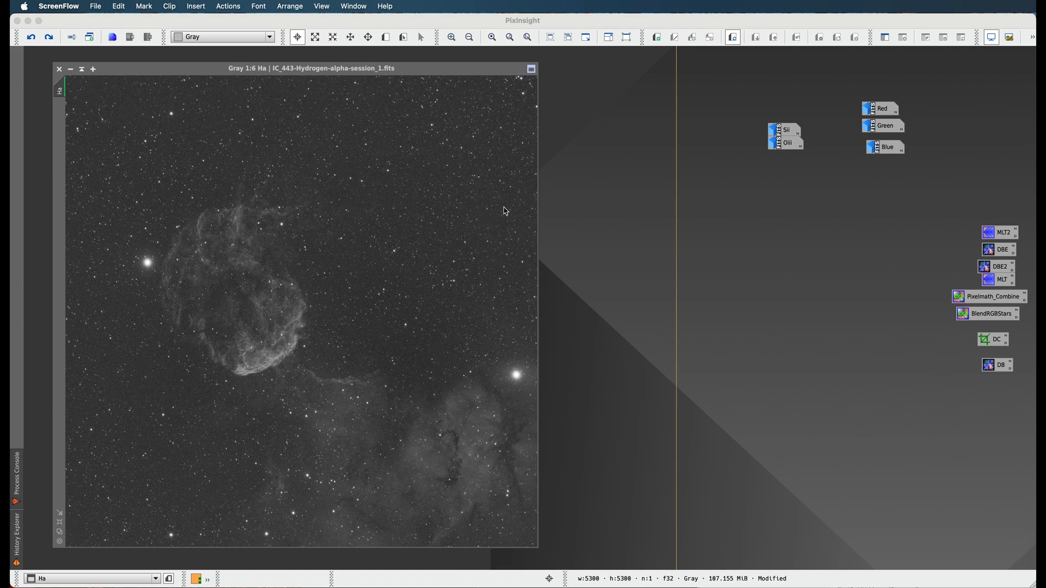
mouse_move(384, 212)
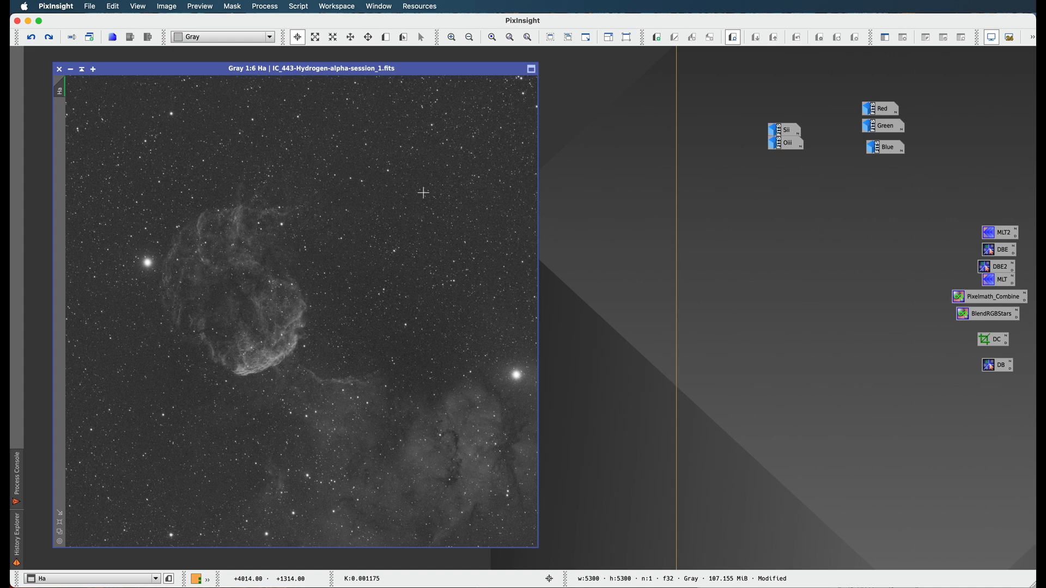
mouse_move(307, 61)
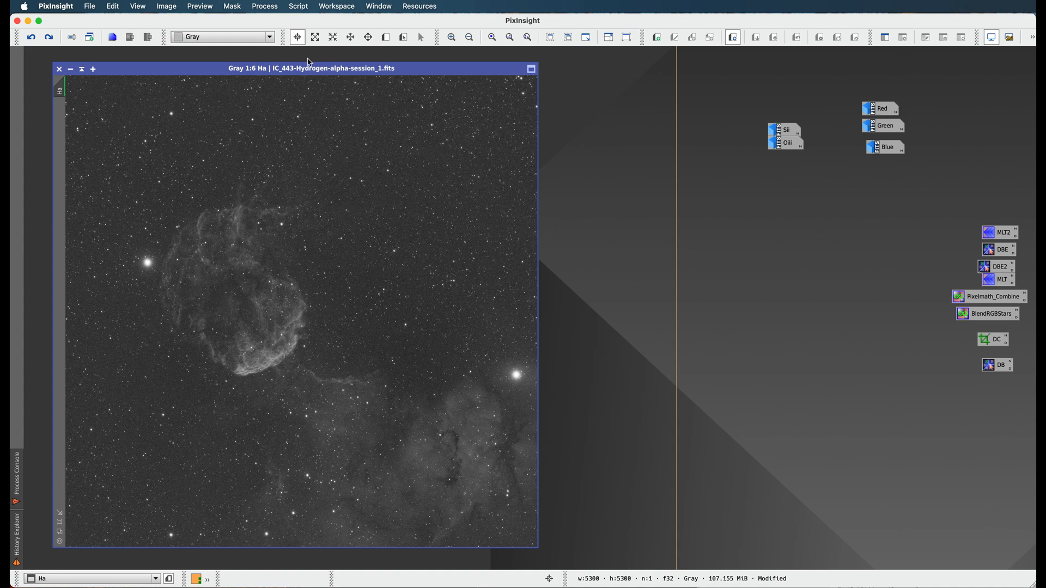
Step: Launch MultiscaleLinearTransform from the Process menu and set its starlet transform to 5 layers
left_click(264, 7)
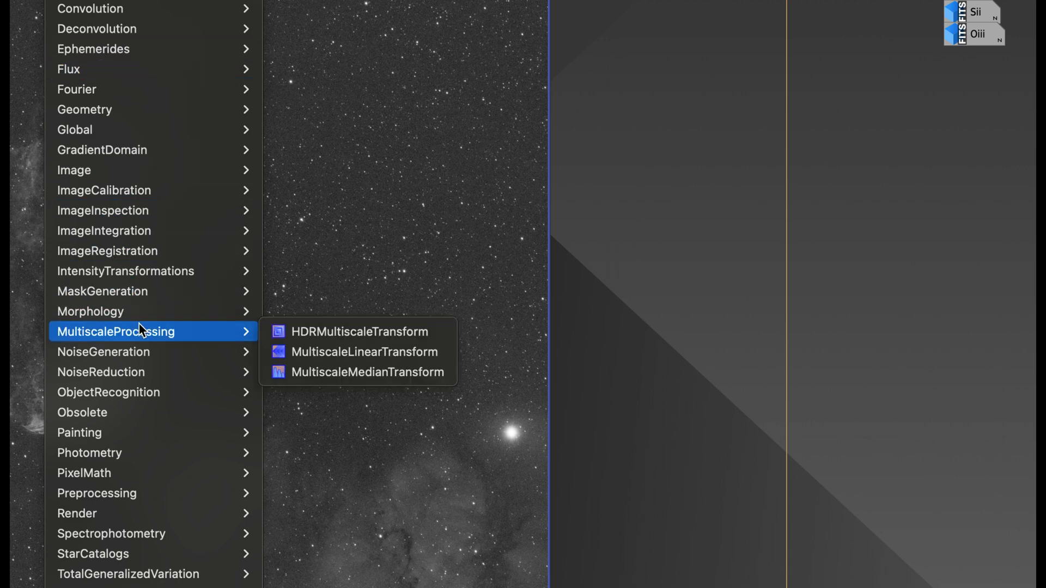
mouse_move(220, 326)
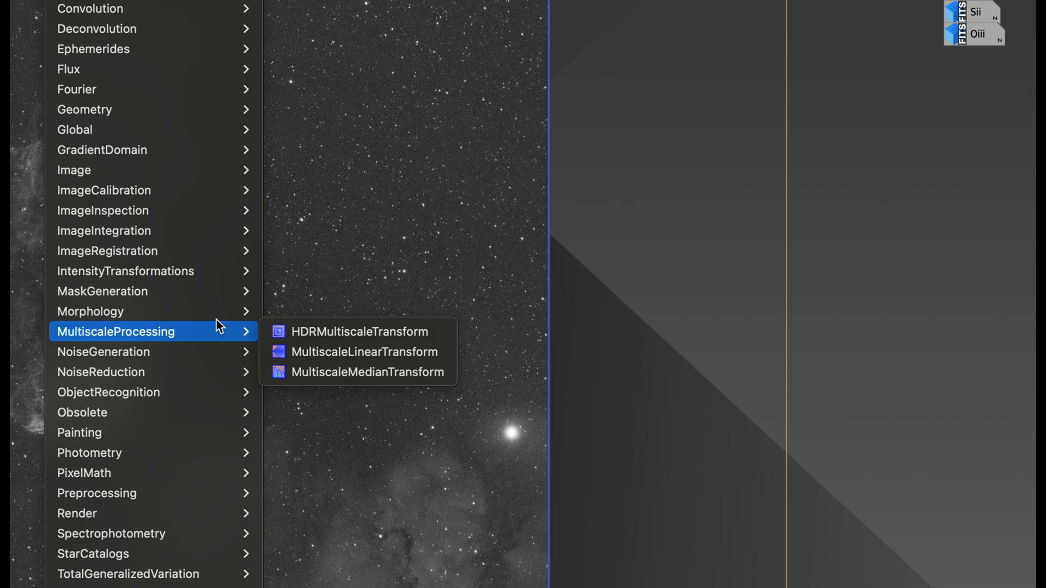
mouse_move(358, 352)
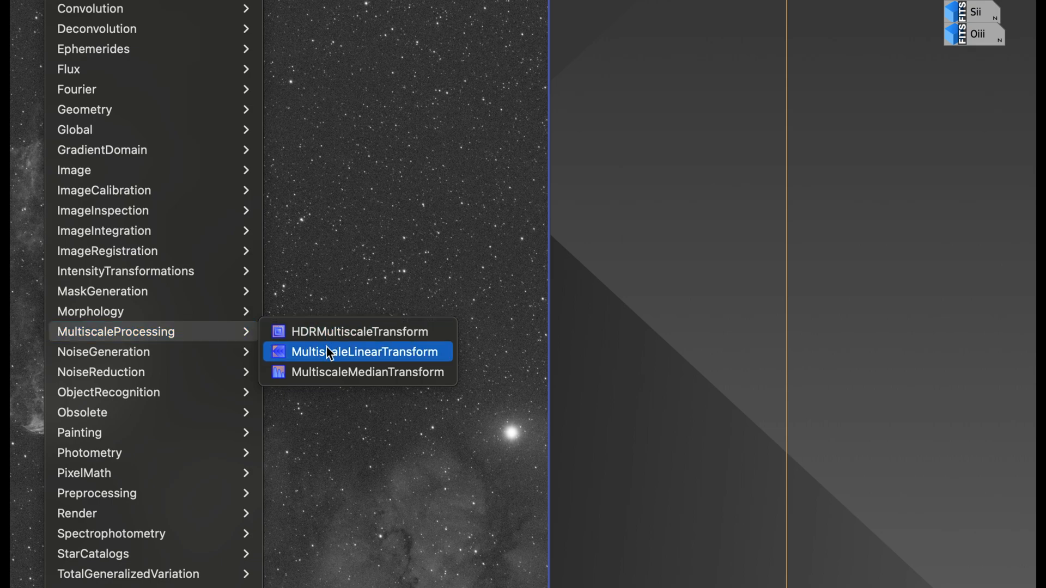
left_click(366, 351)
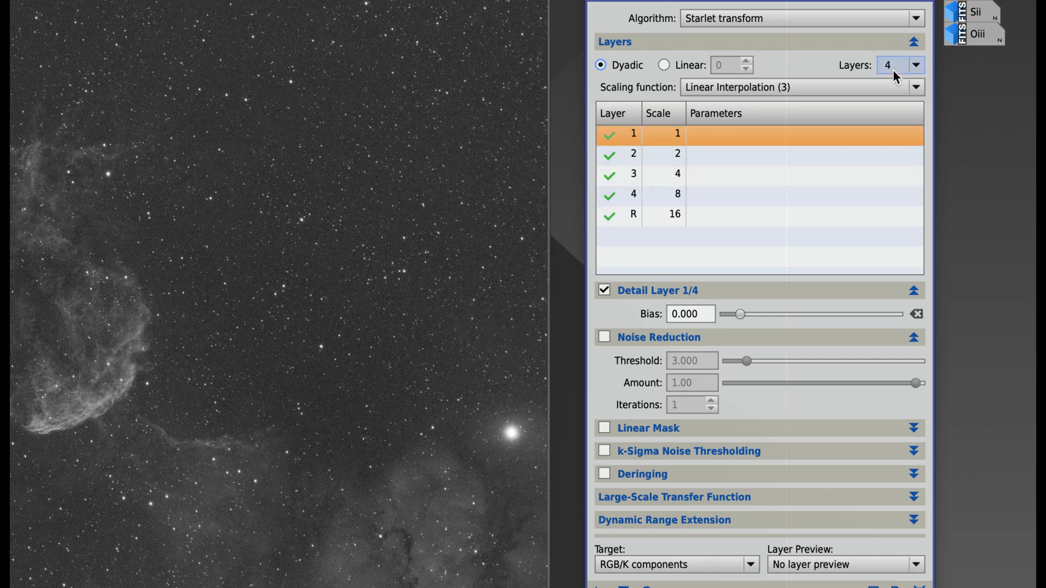
left_click(914, 65)
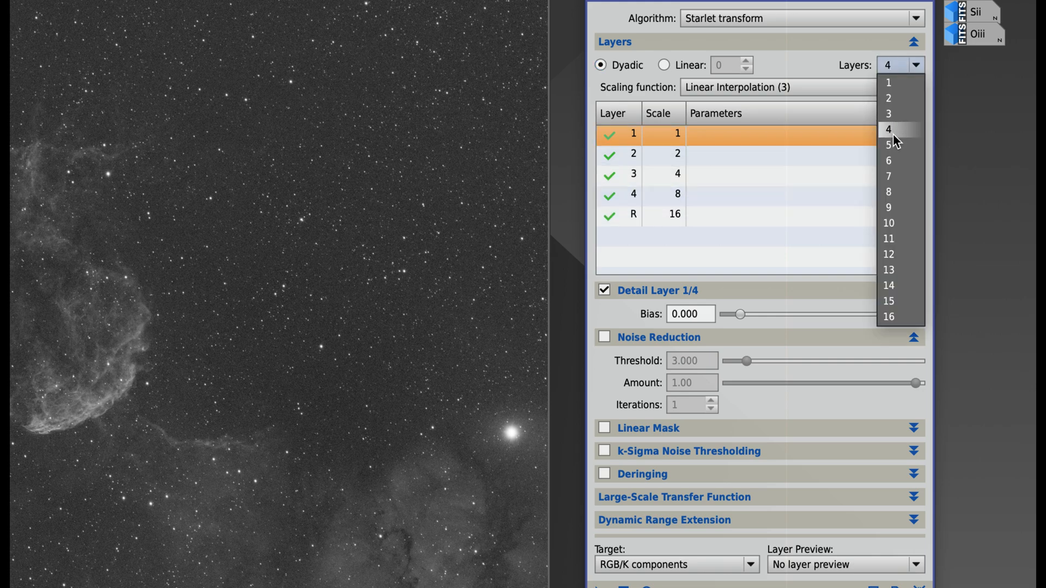
left_click(889, 145)
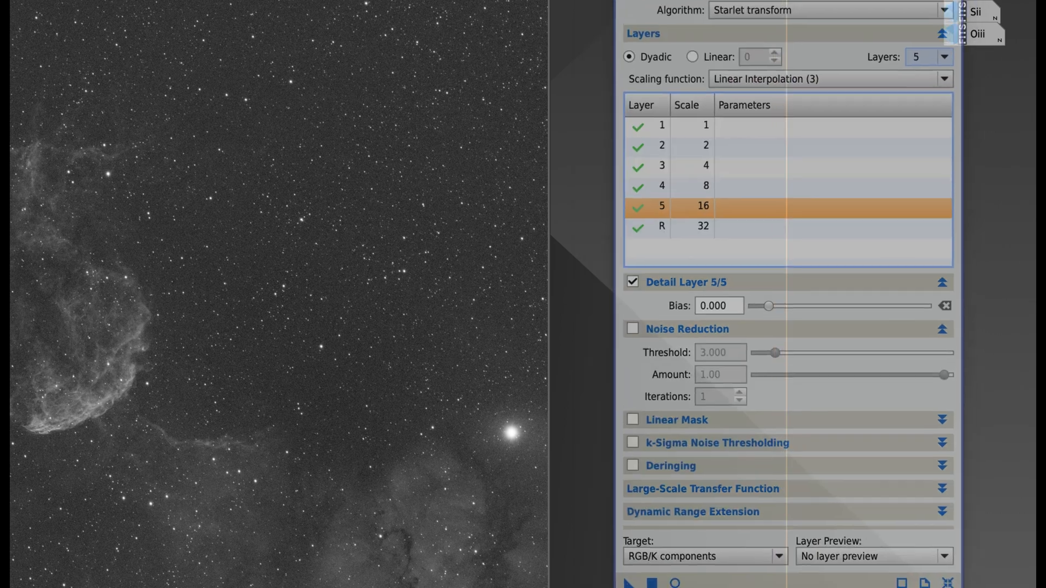
Step: Enable noise reduction on layer 1, keeping threshold 3.000, amount 1.00 and 1 iteration
scroll("up", 3)
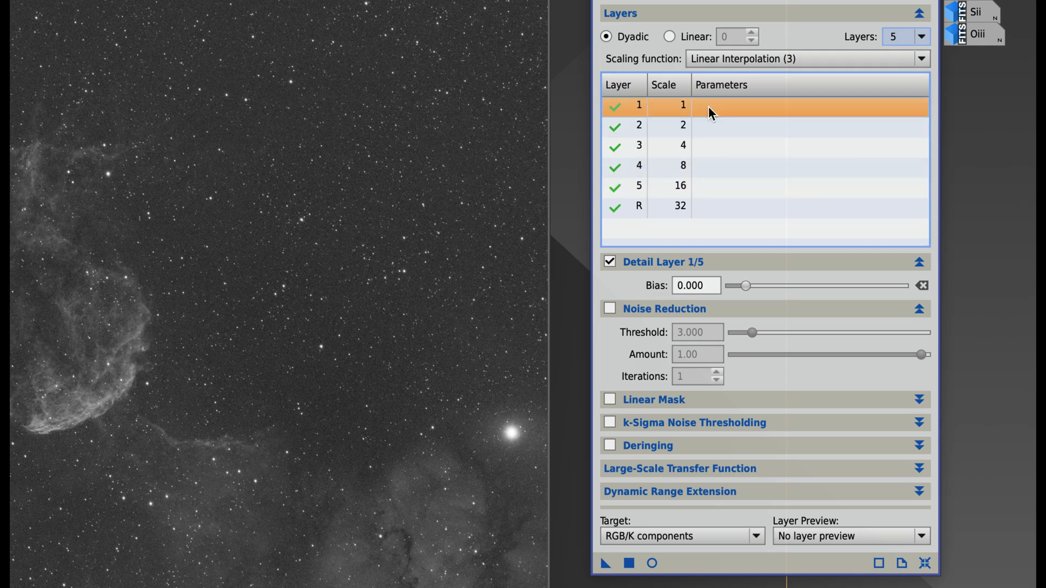
mouse_move(628, 311)
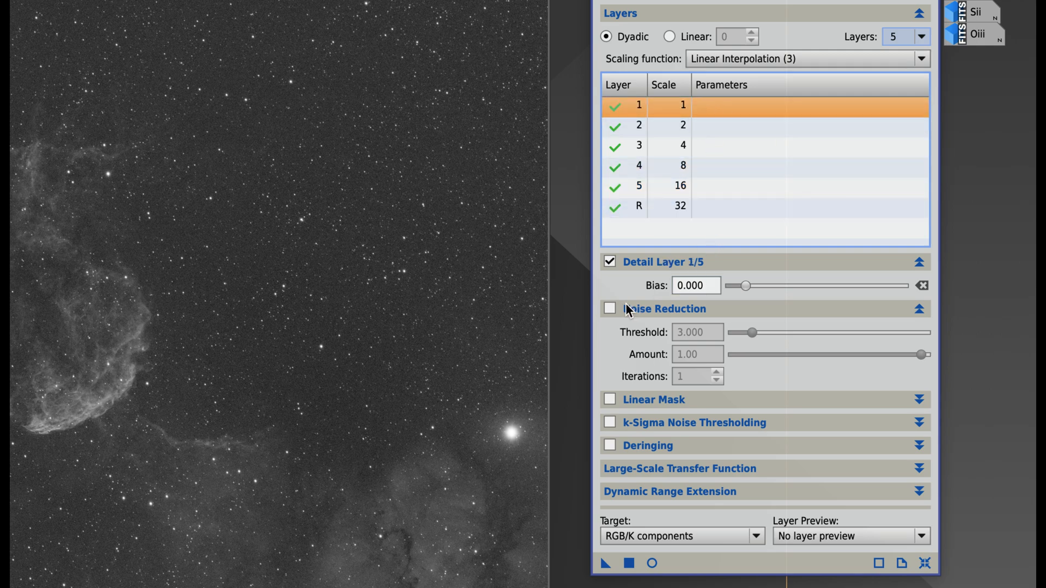
left_click(608, 309)
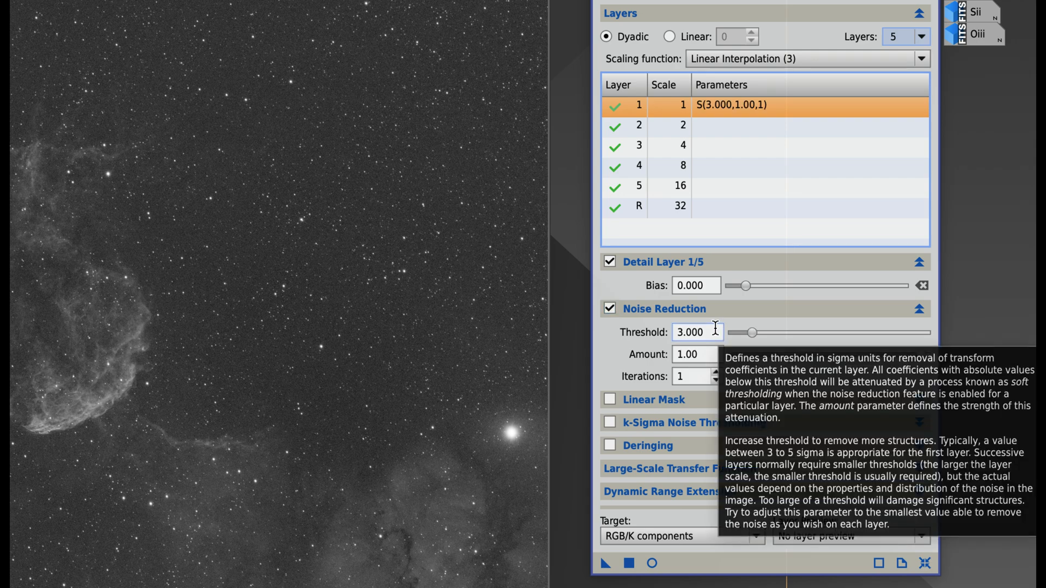
mouse_move(628, 359)
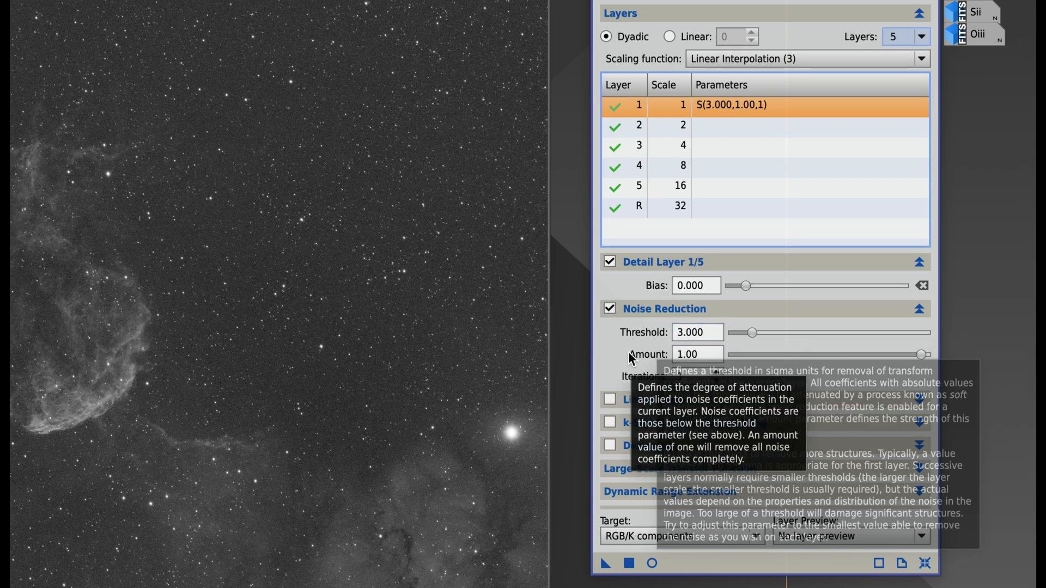
mouse_move(789, 112)
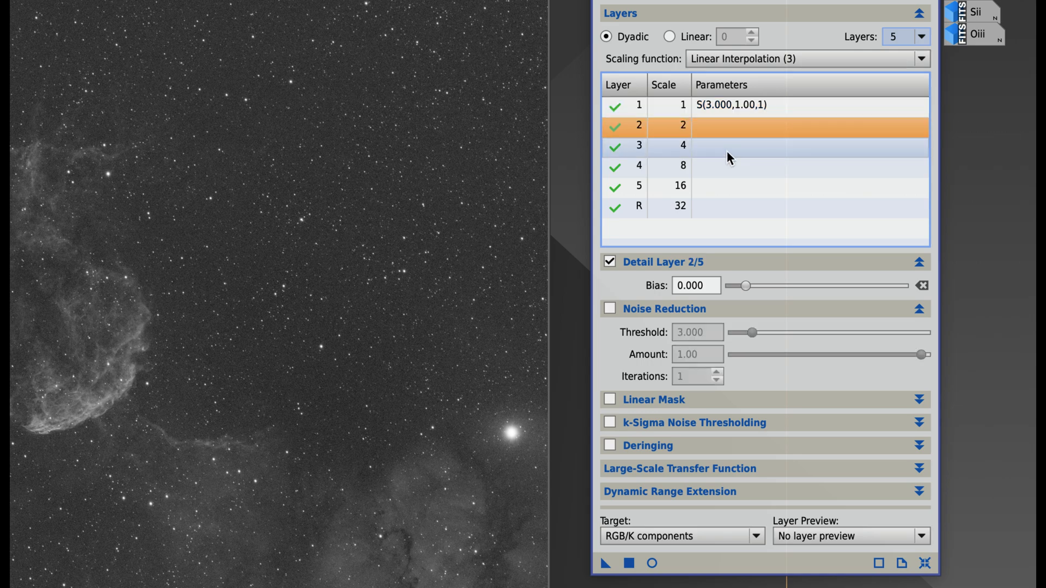
left_click(733, 185)
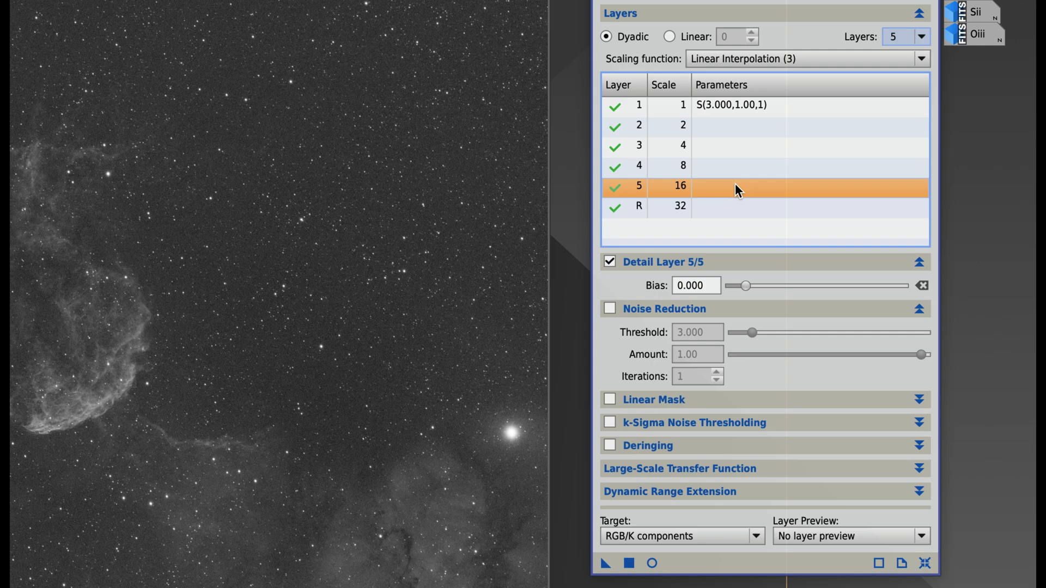
mouse_move(742, 7)
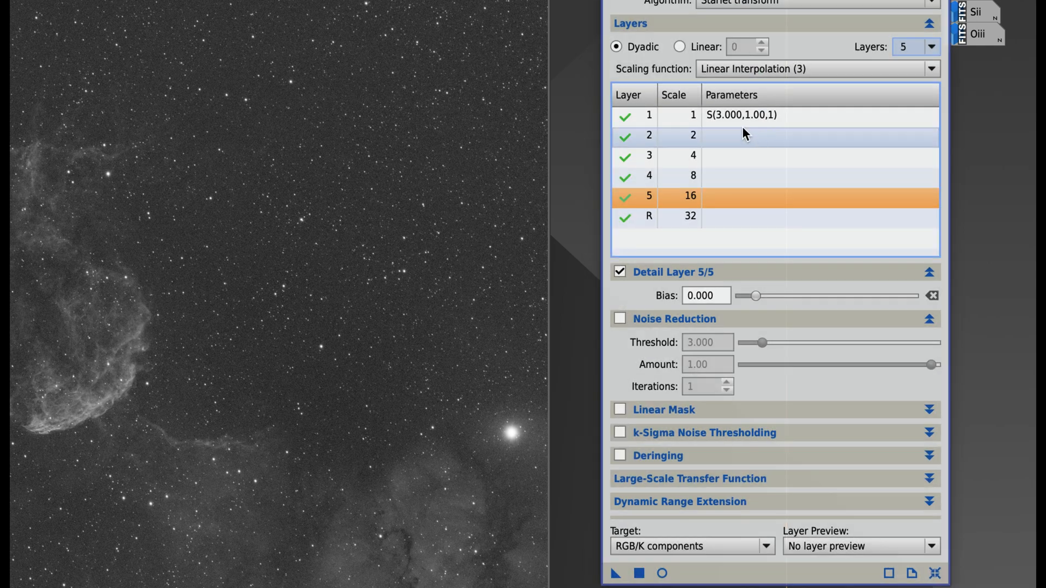
left_click(741, 115)
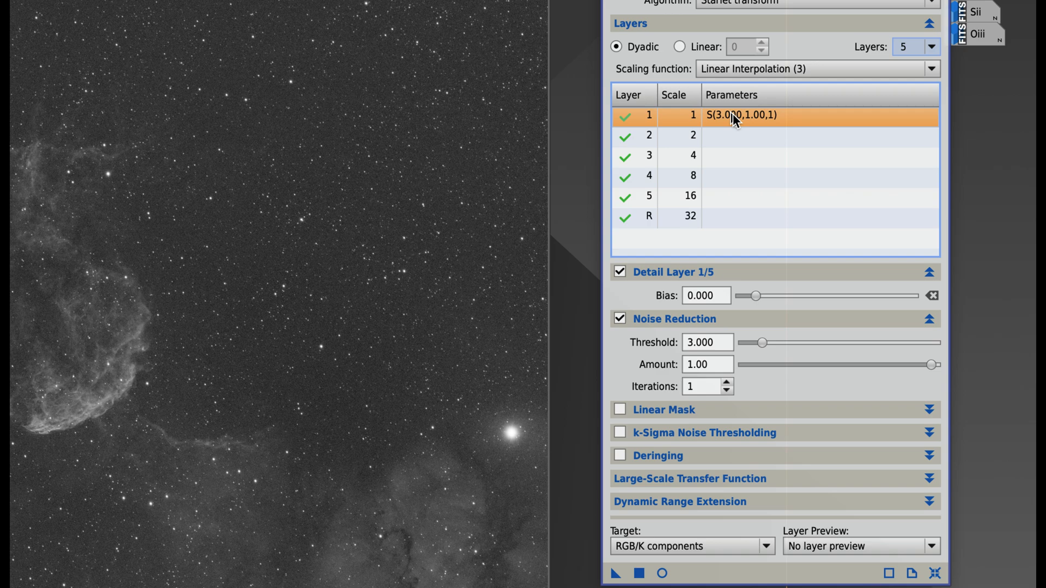
mouse_move(725, 176)
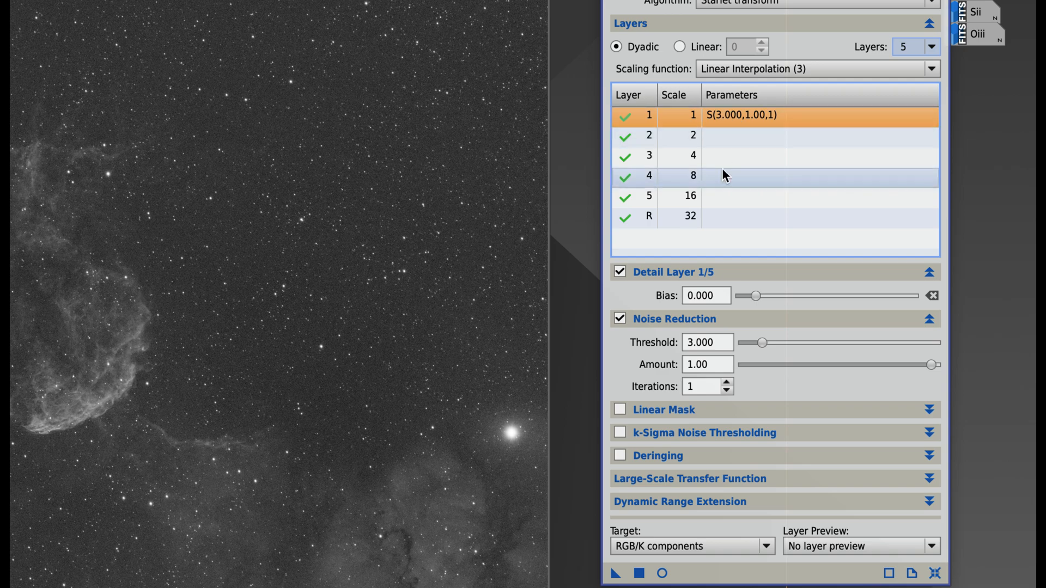
mouse_move(679, 176)
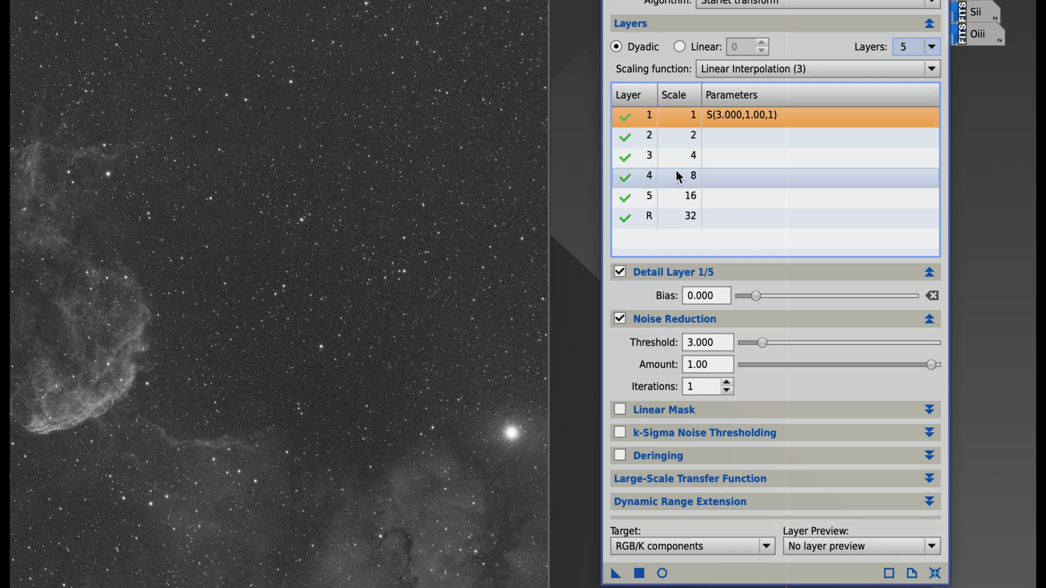
mouse_move(753, 206)
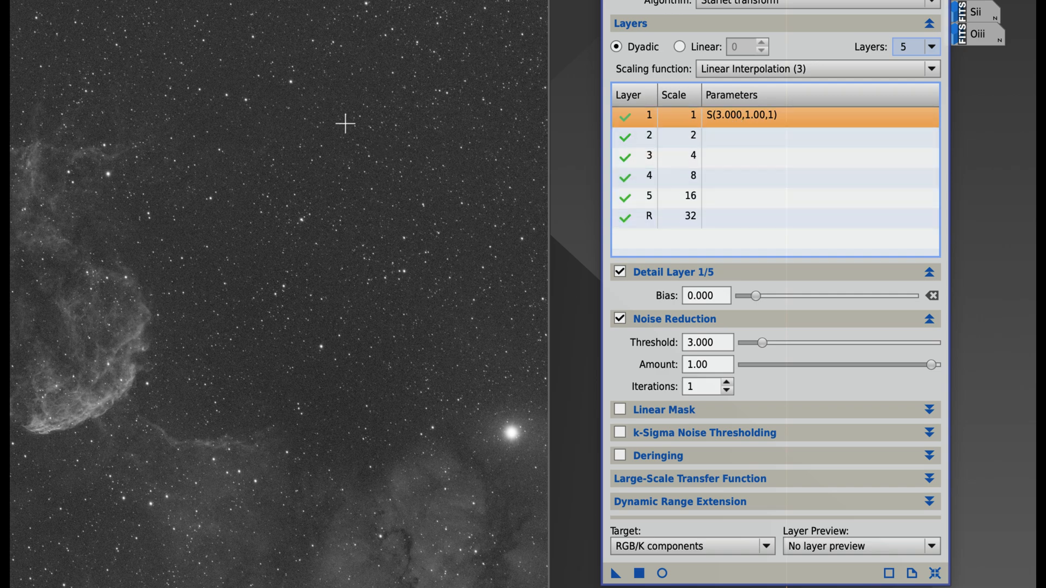
Step: Run the ExtractWaveletLayers script on Ha with 5 layers plus the residual layer
left_click(209, 2)
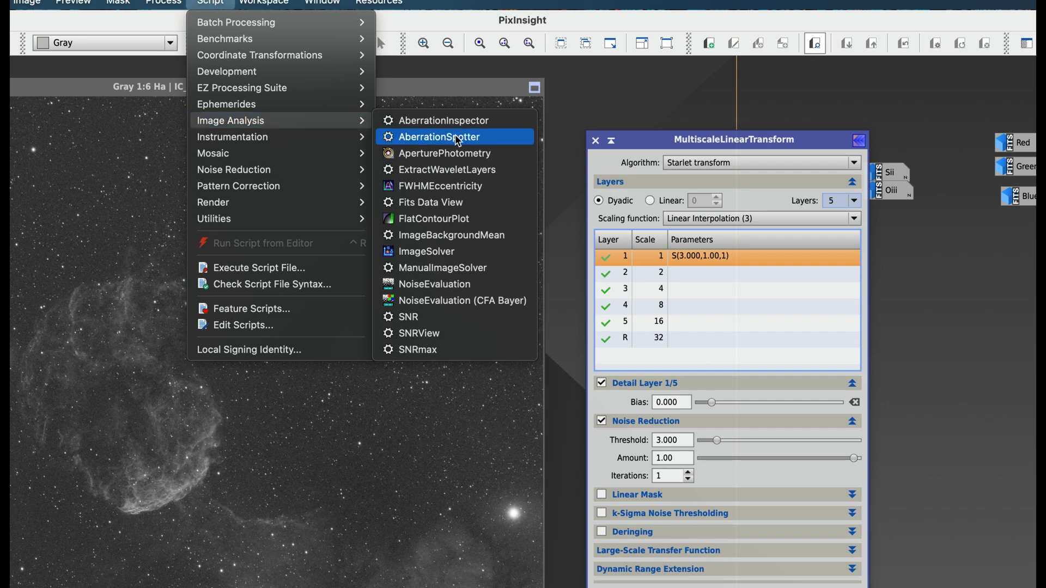
mouse_move(455, 170)
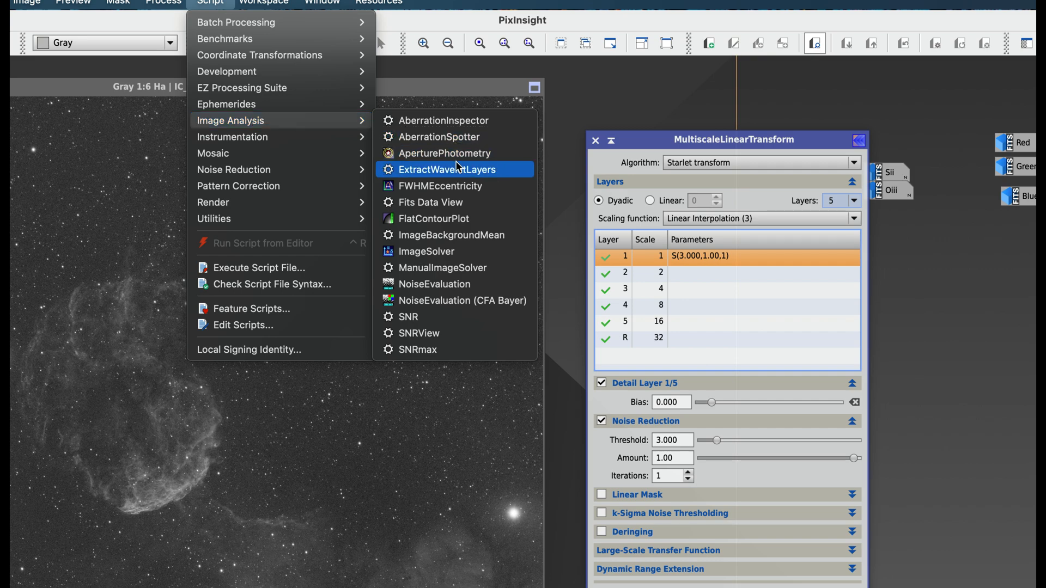
left_click(447, 169)
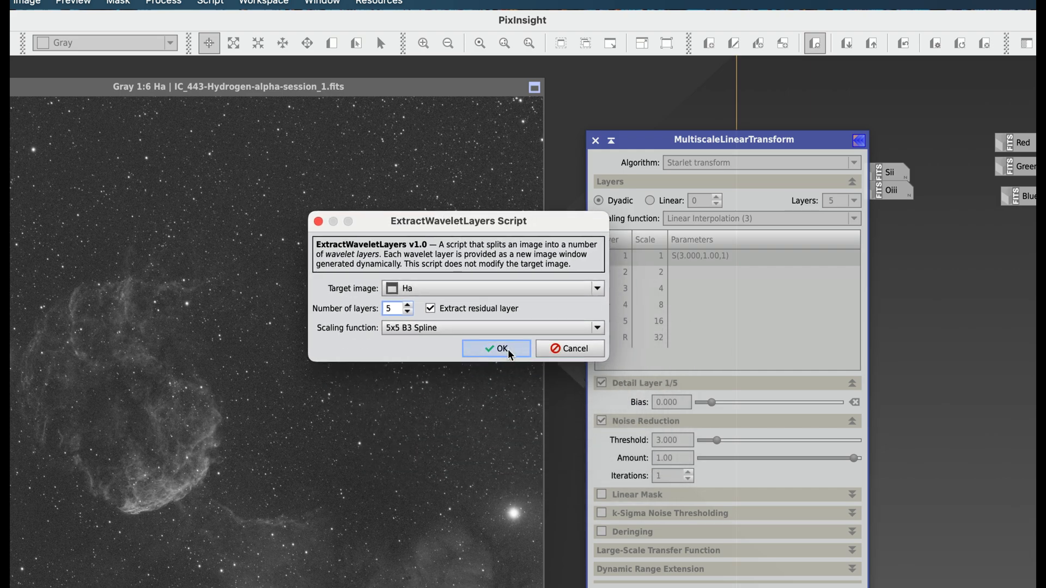
left_click(496, 348)
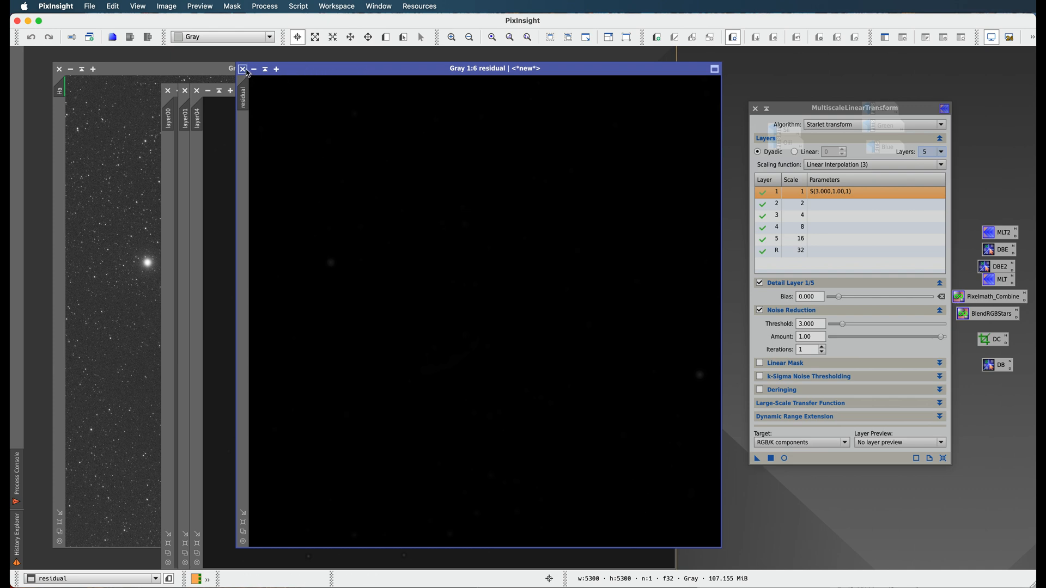
mouse_move(244, 71)
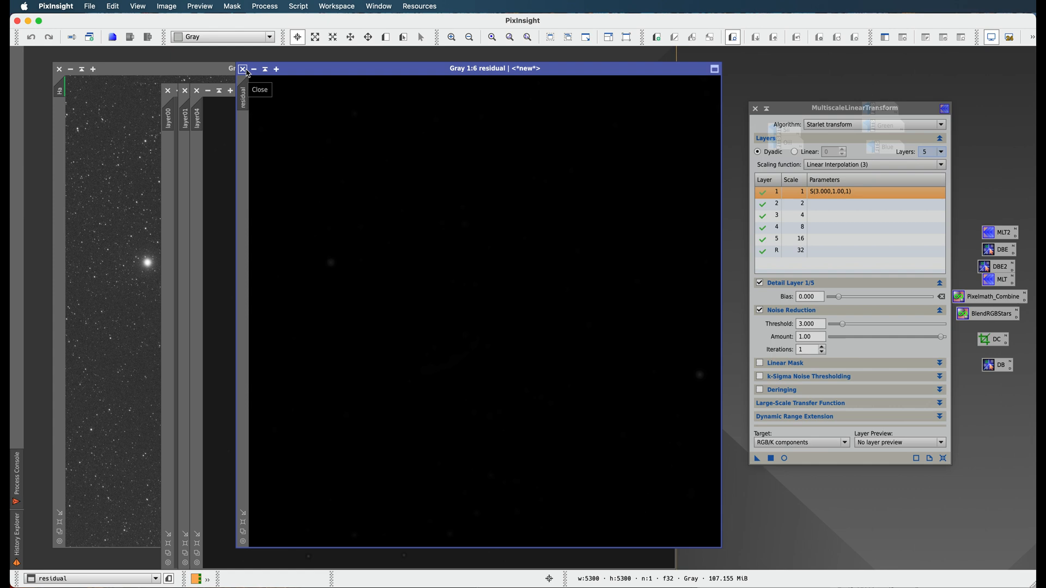
Step: Close the residual layer image, review the layers, and disable detail layer 1 in the transform
left_click(244, 69)
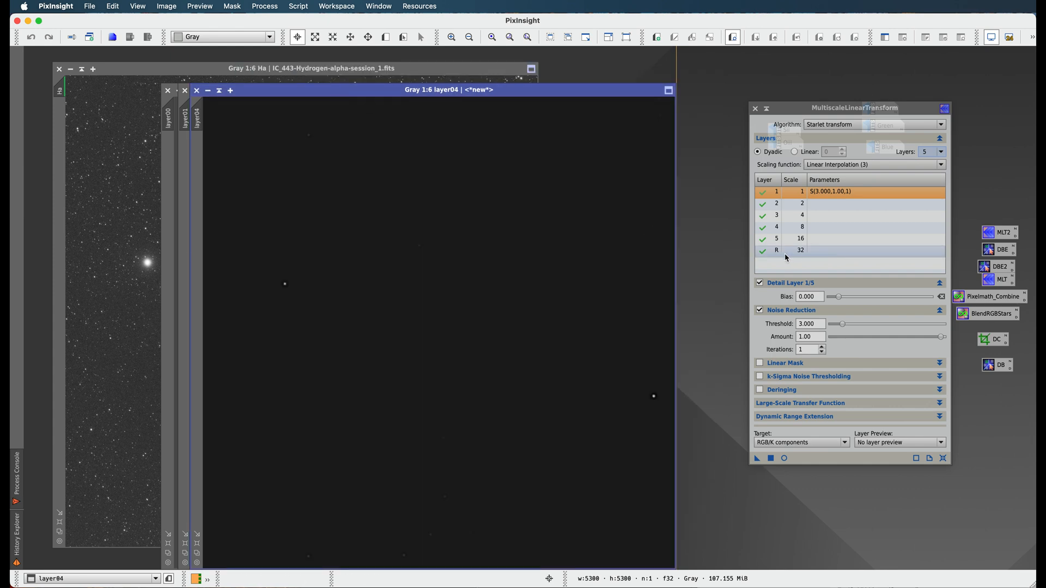
left_click(777, 250)
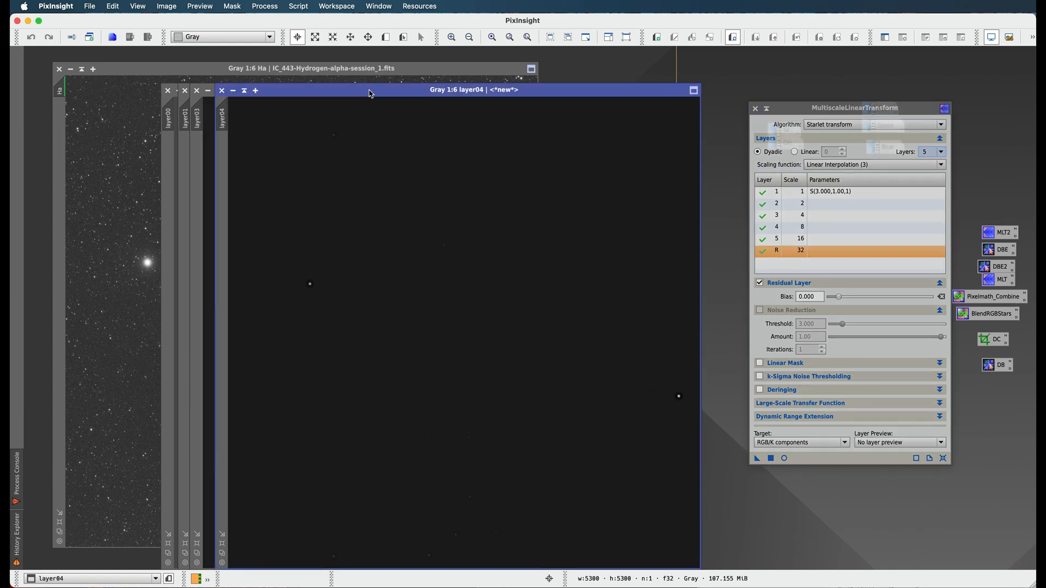
mouse_move(474, 92)
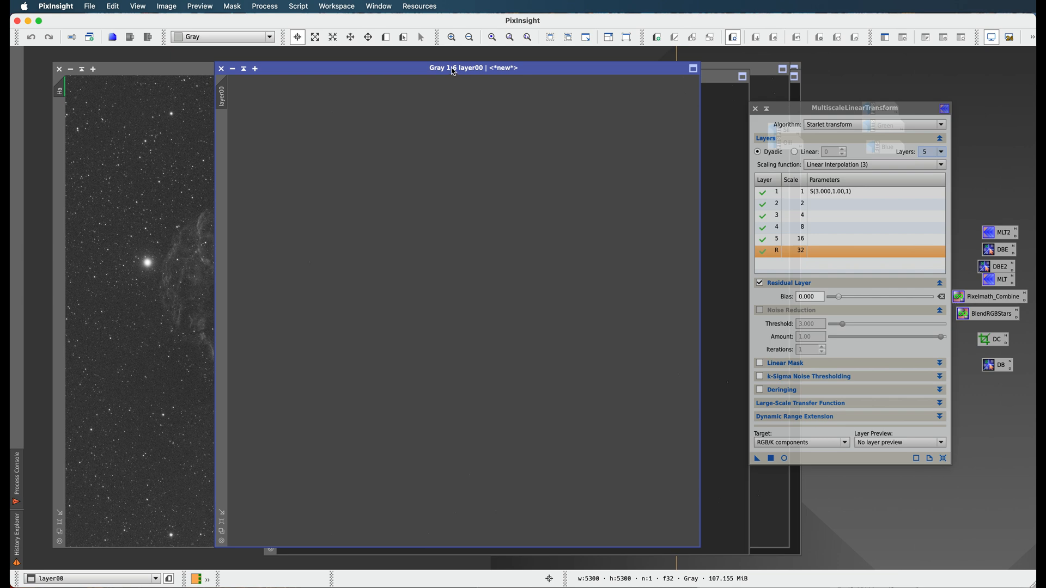
mouse_move(467, 226)
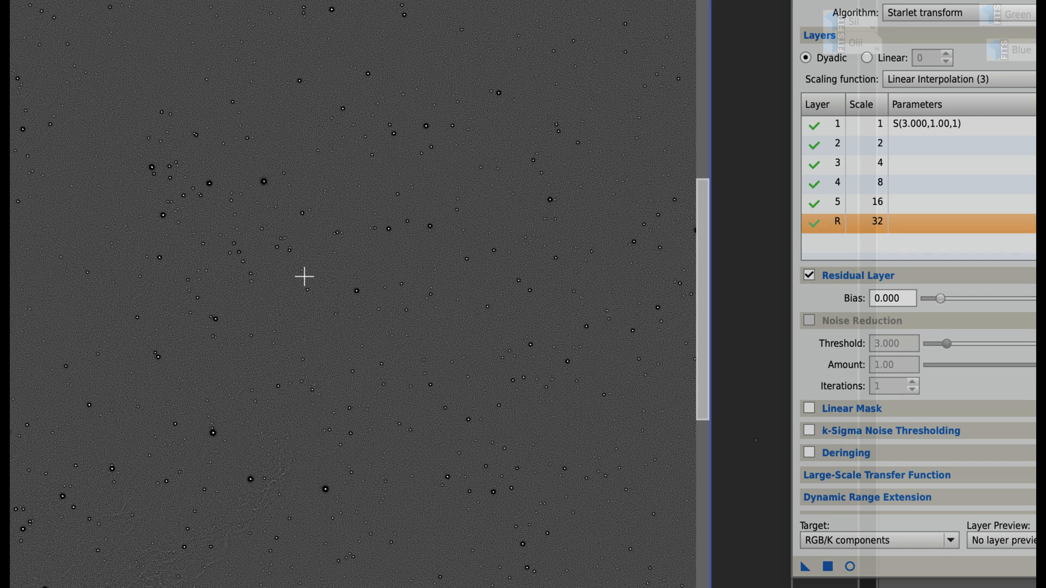
mouse_move(334, 265)
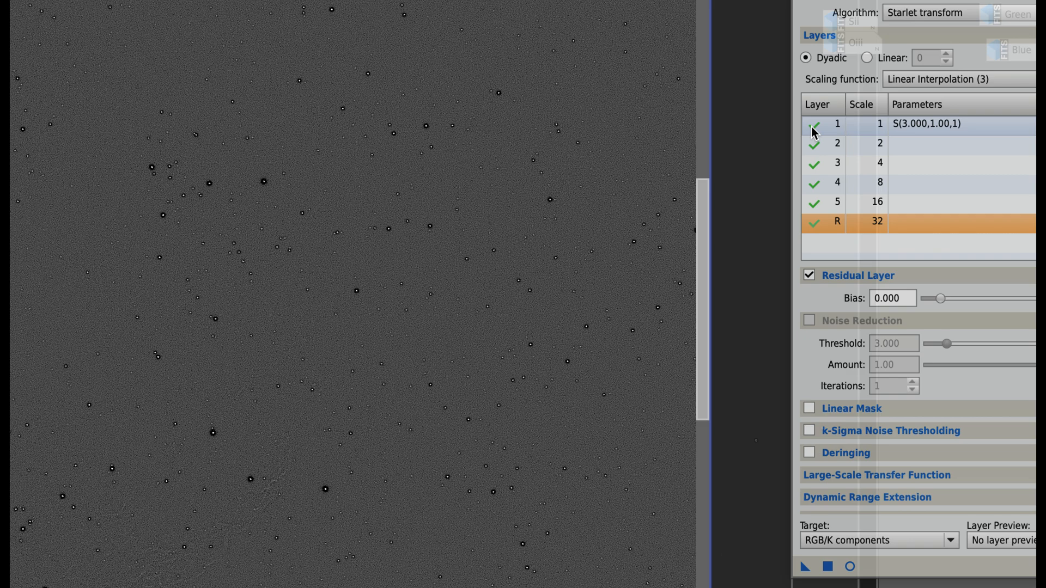
left_click(813, 123)
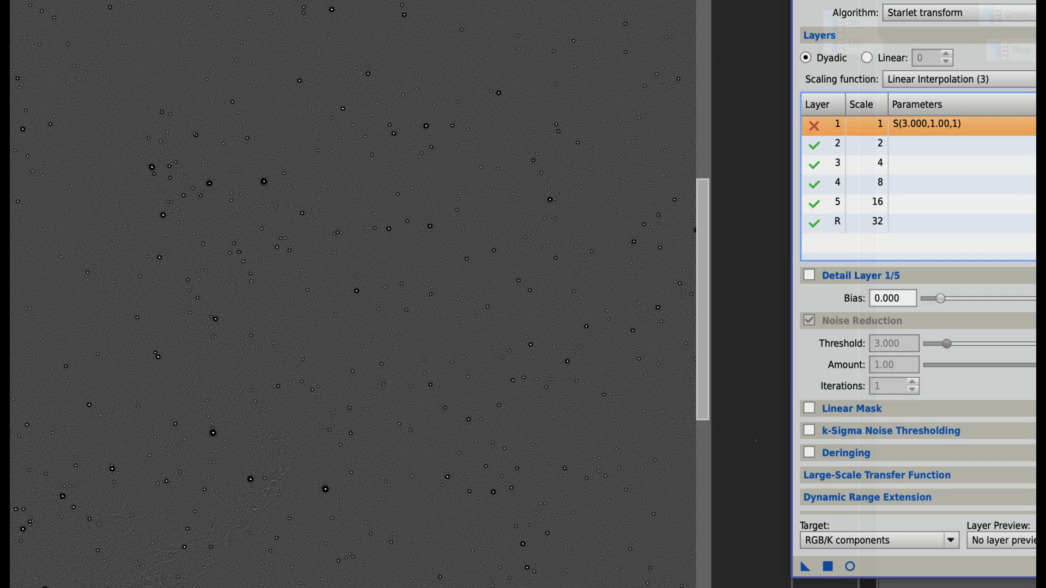
mouse_move(112, 234)
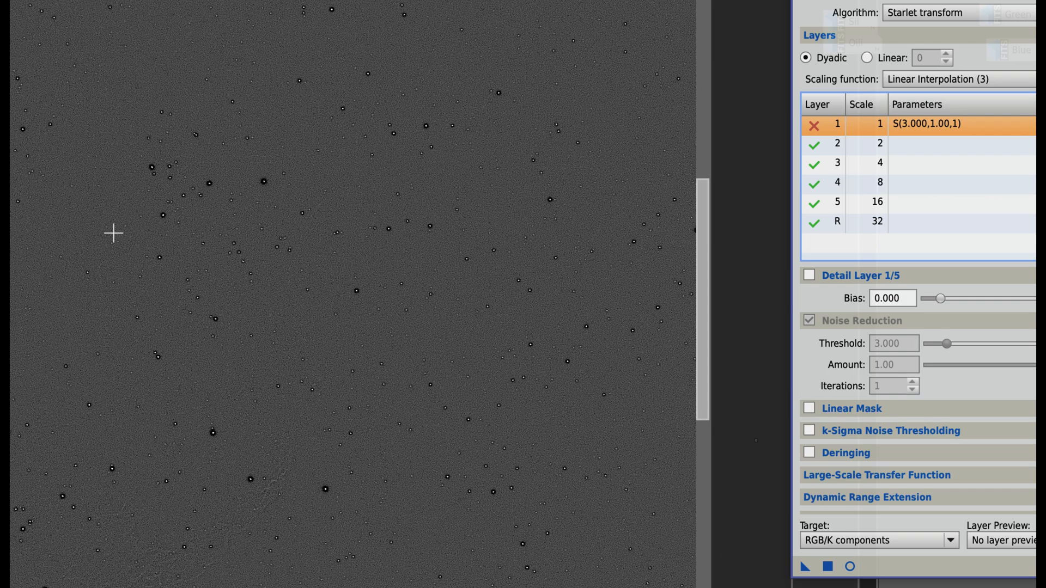
mouse_move(219, 150)
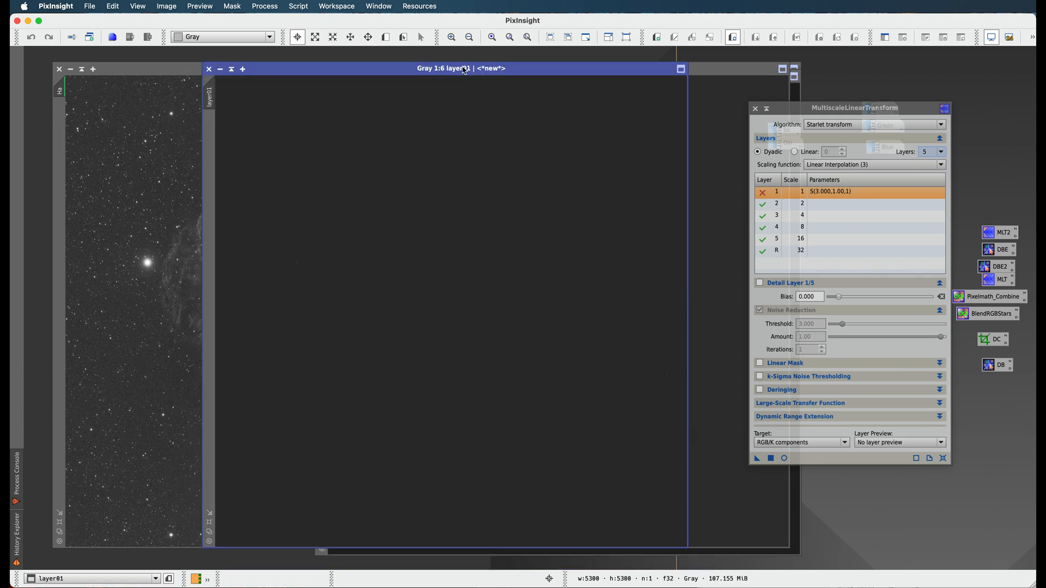
mouse_move(858, 209)
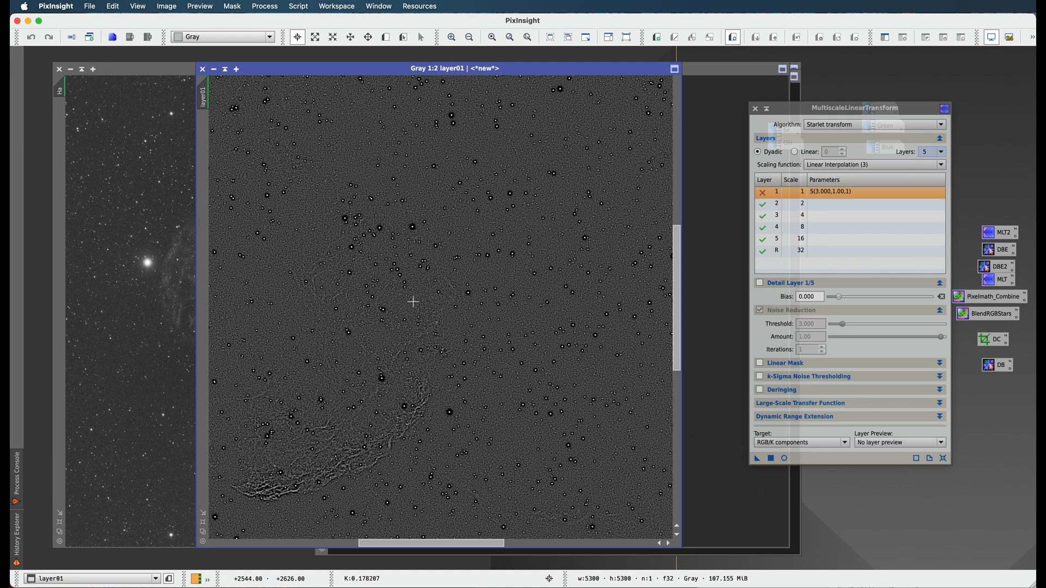
mouse_move(463, 136)
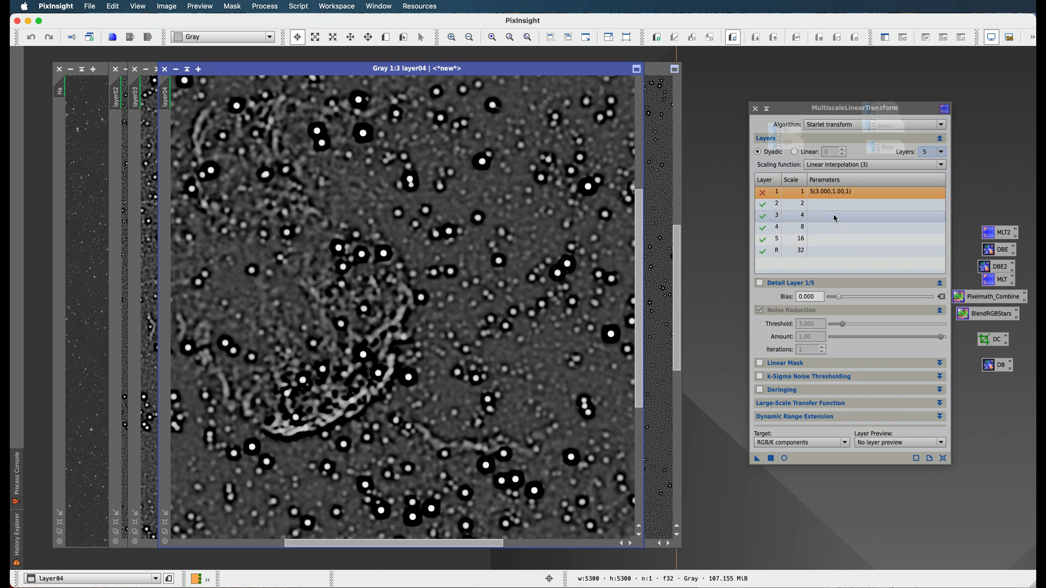
left_click(833, 203)
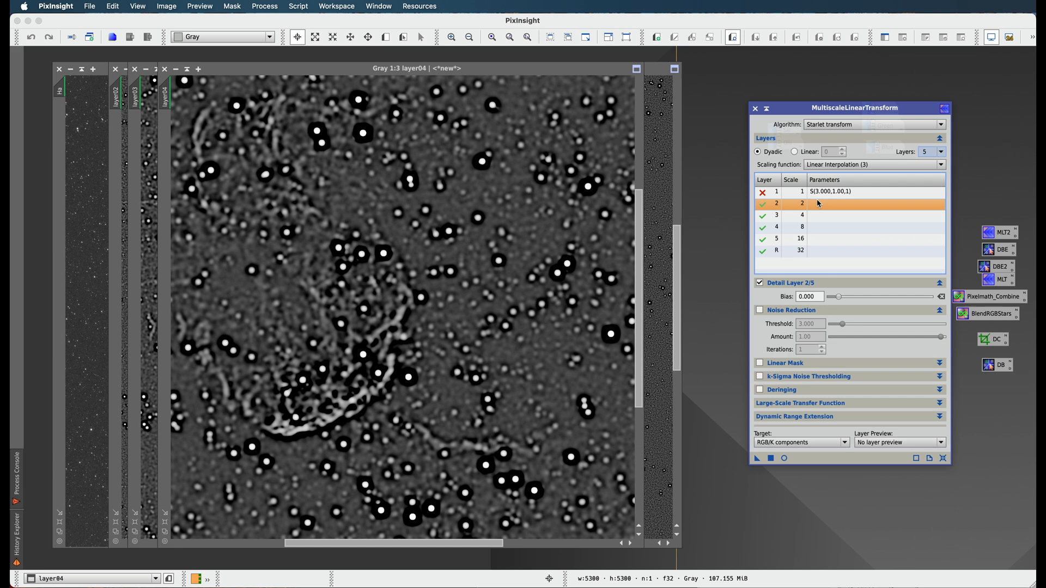
left_click(820, 238)
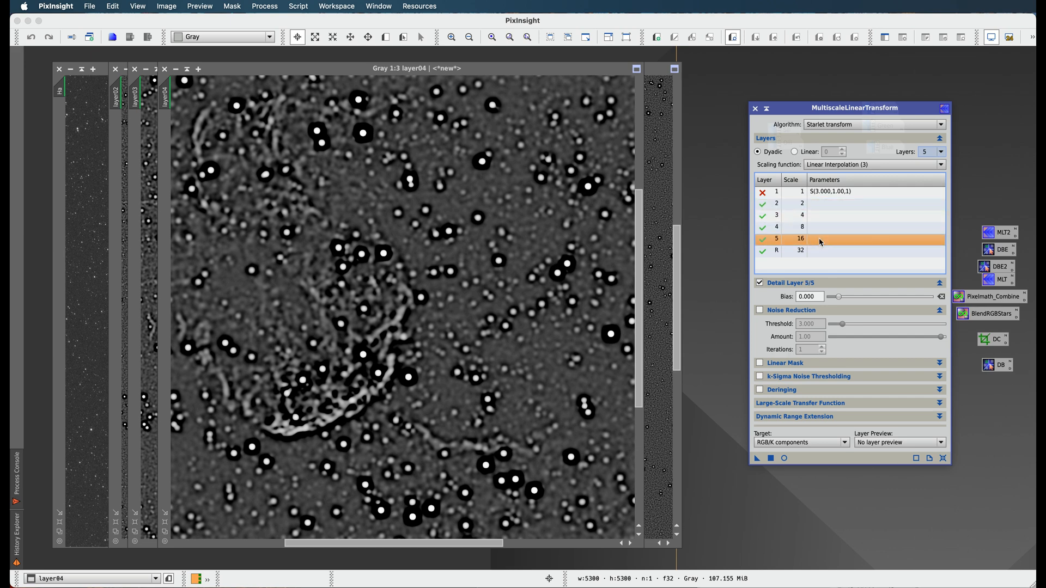
mouse_move(567, 236)
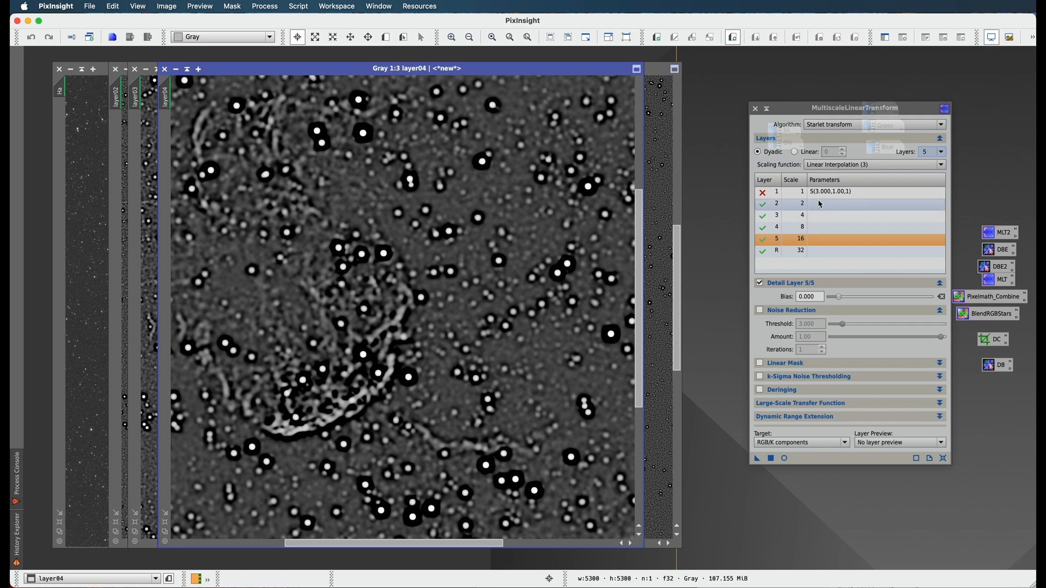
left_click(827, 204)
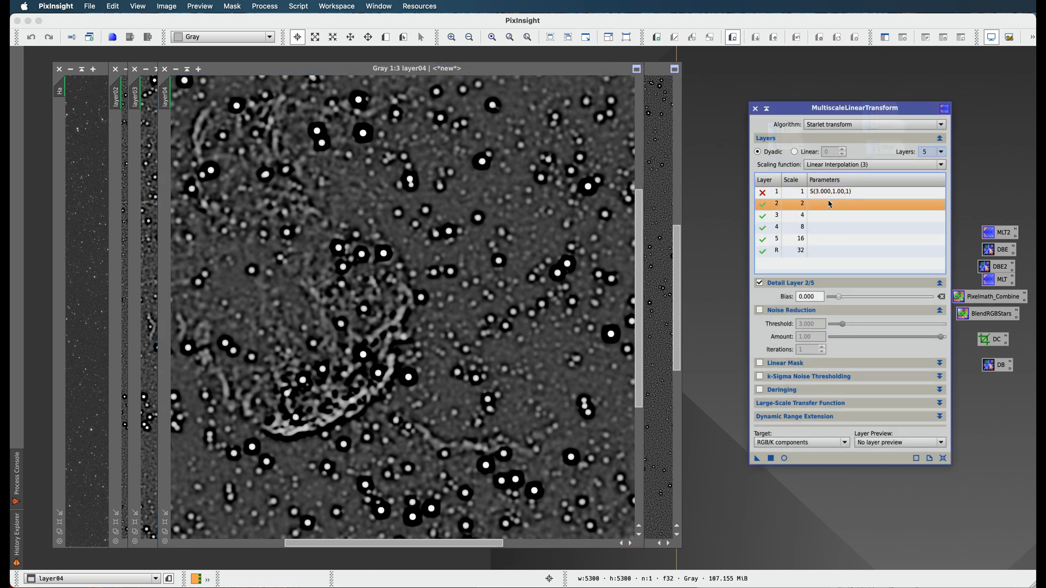
mouse_move(828, 208)
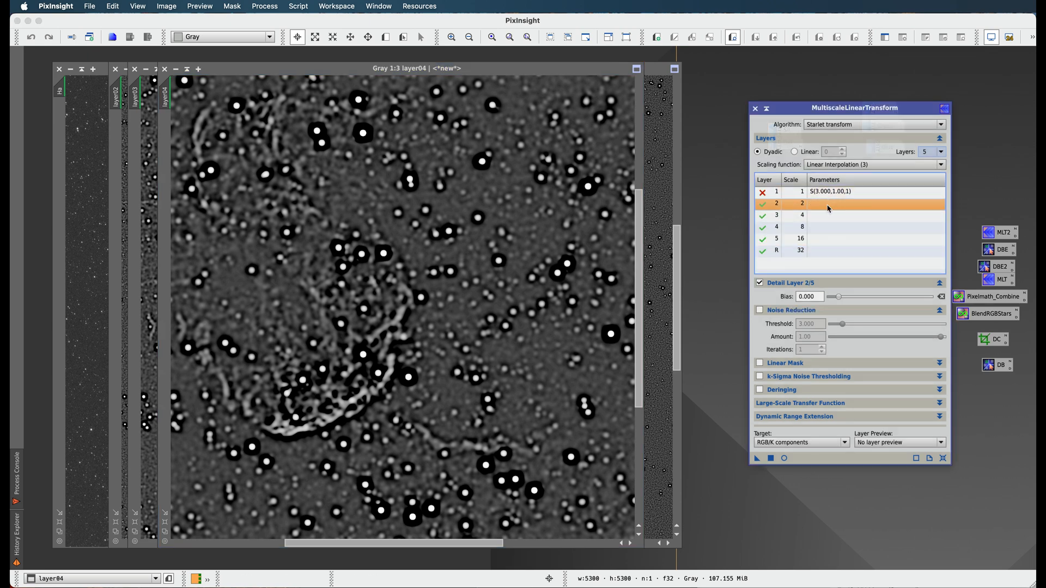
left_click(827, 216)
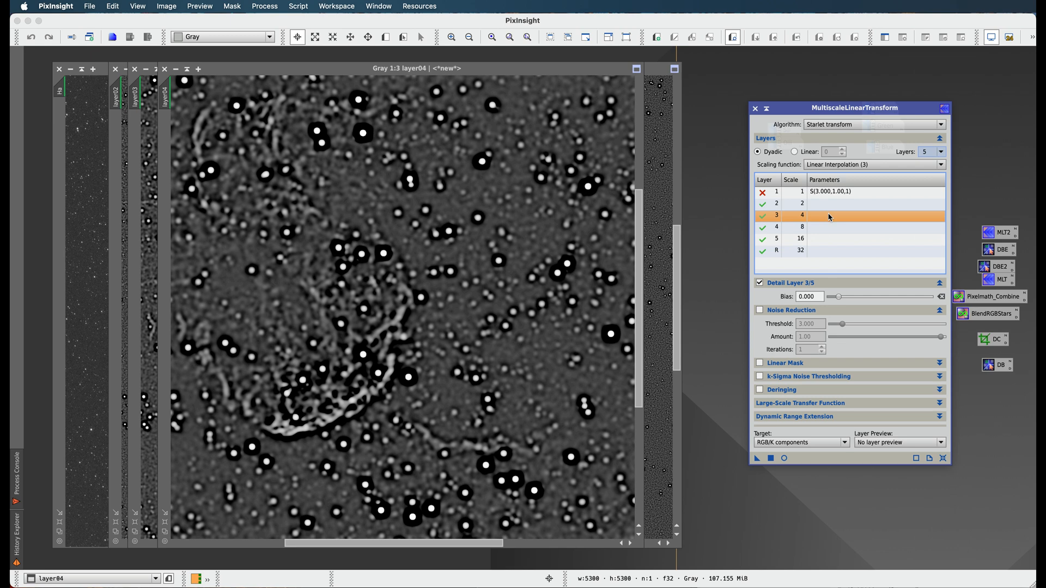
left_click(826, 226)
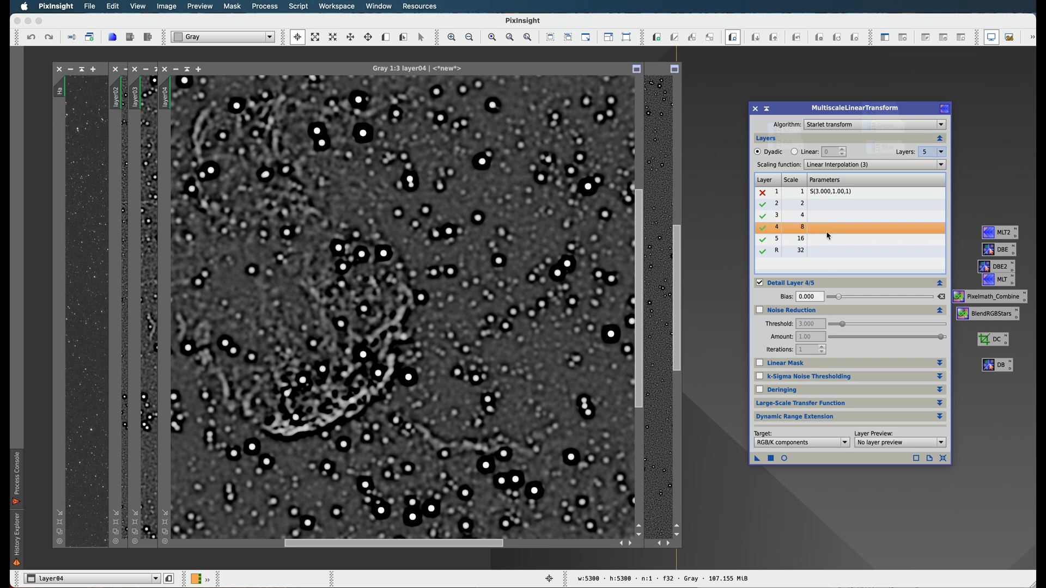
left_click(800, 239)
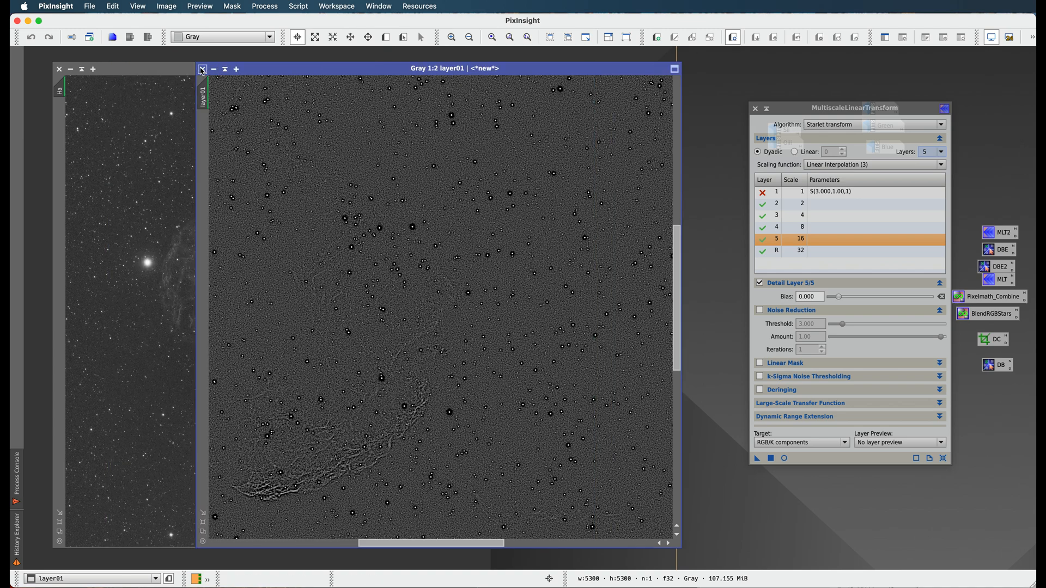
Step: Close the layer01 image and give layer 2 noise reduction at threshold 3.000, amount 1.00, 3 iterations
left_click(202, 68)
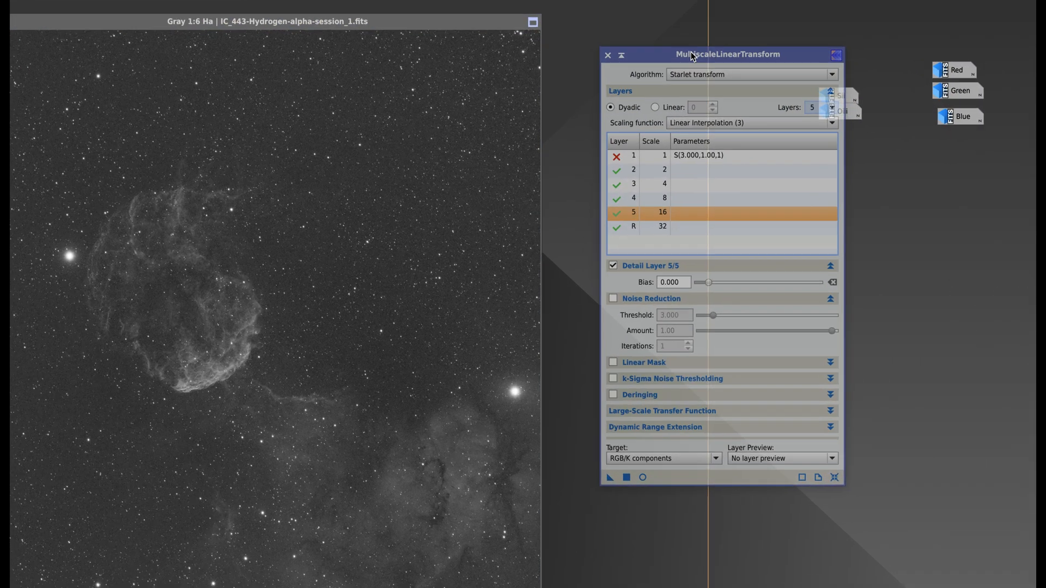
left_click(663, 168)
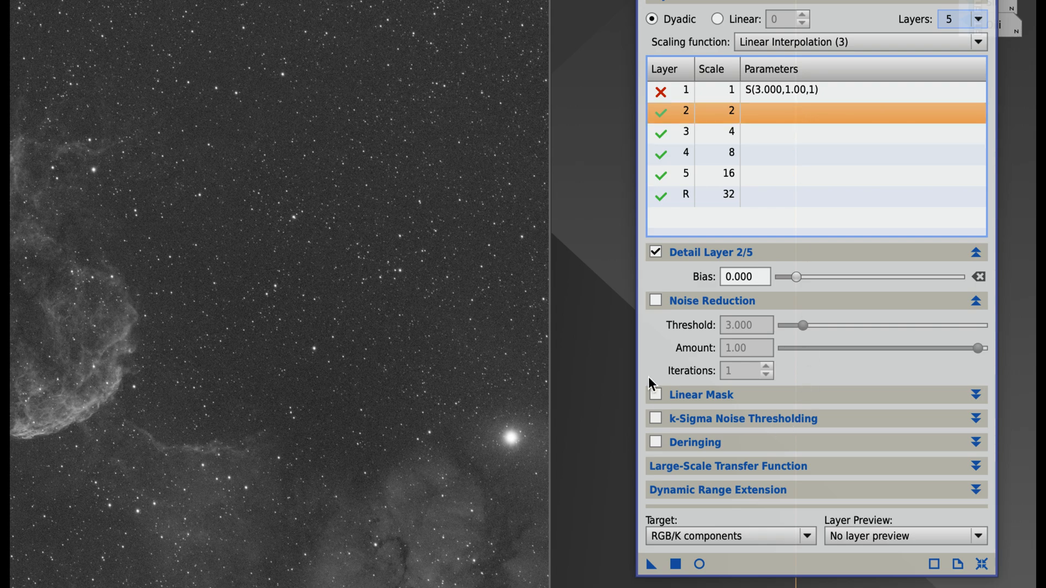
left_click(655, 301)
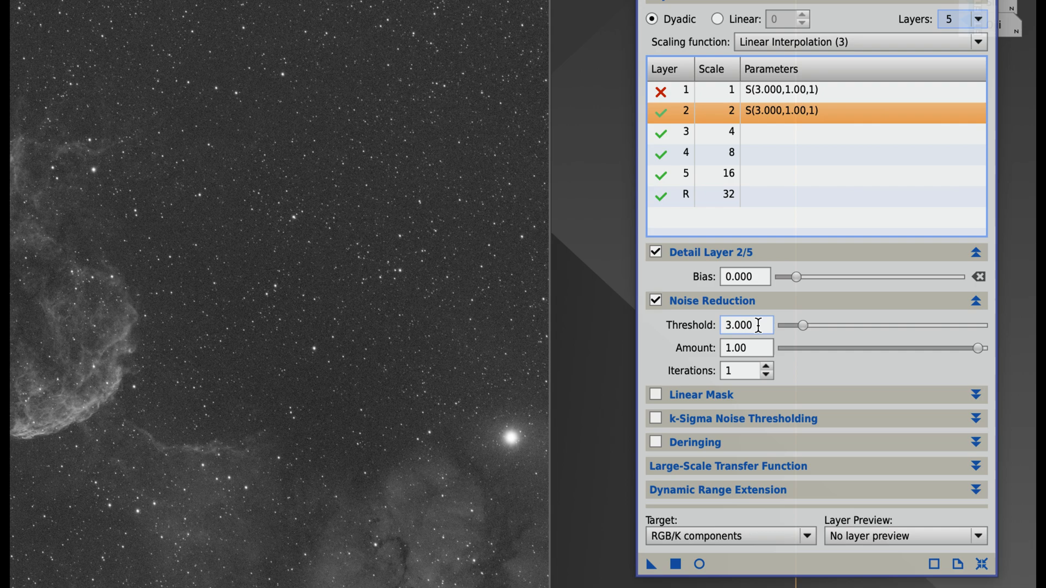
mouse_move(754, 340)
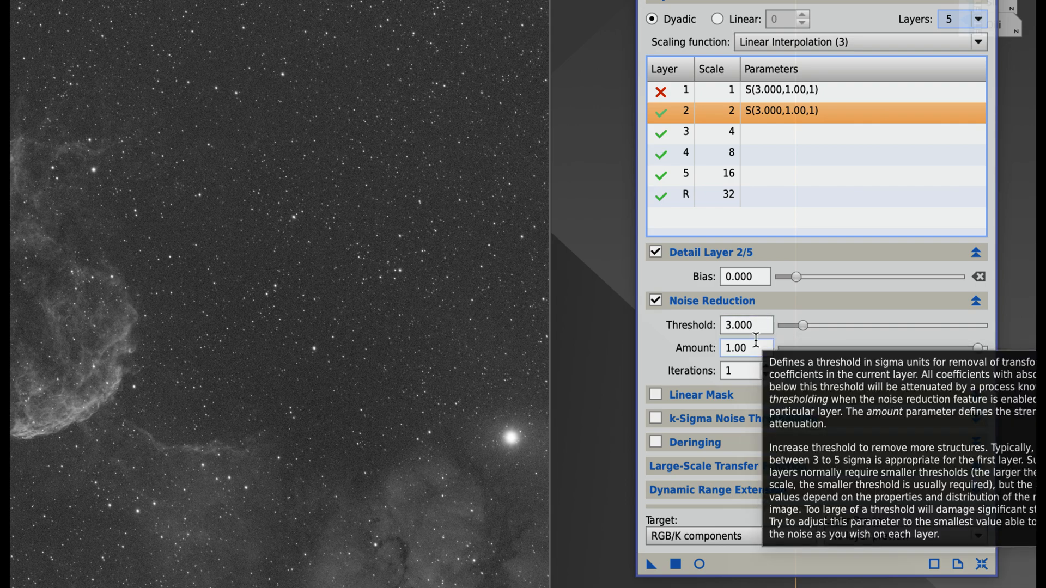
mouse_move(752, 348)
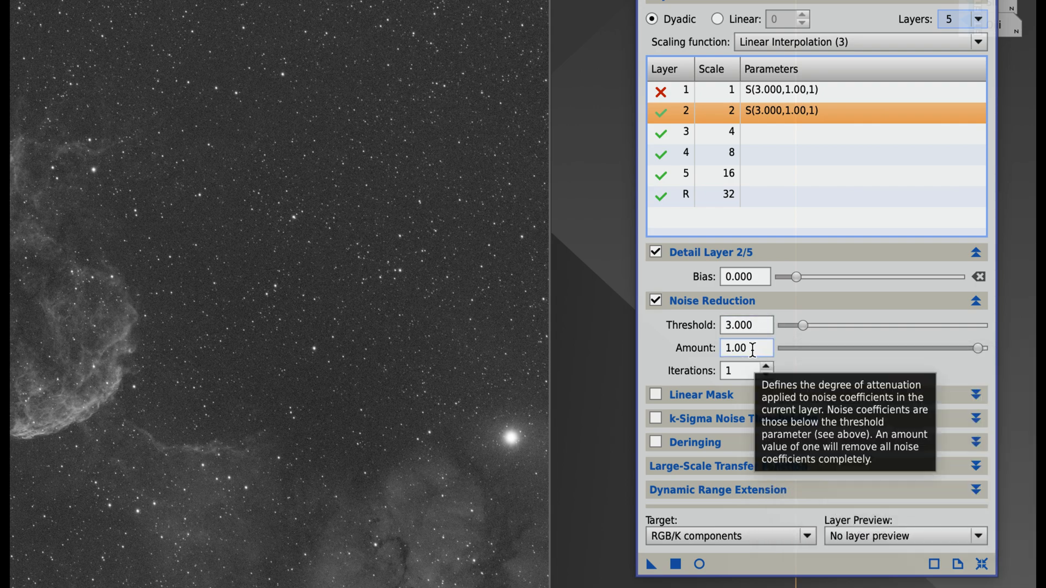
left_click(765, 367)
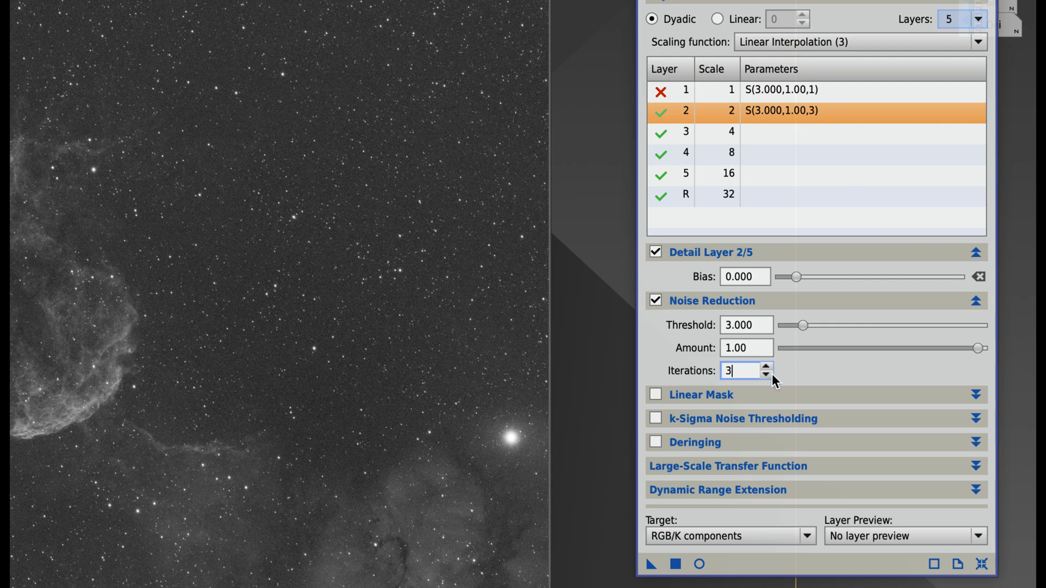
mouse_move(786, 149)
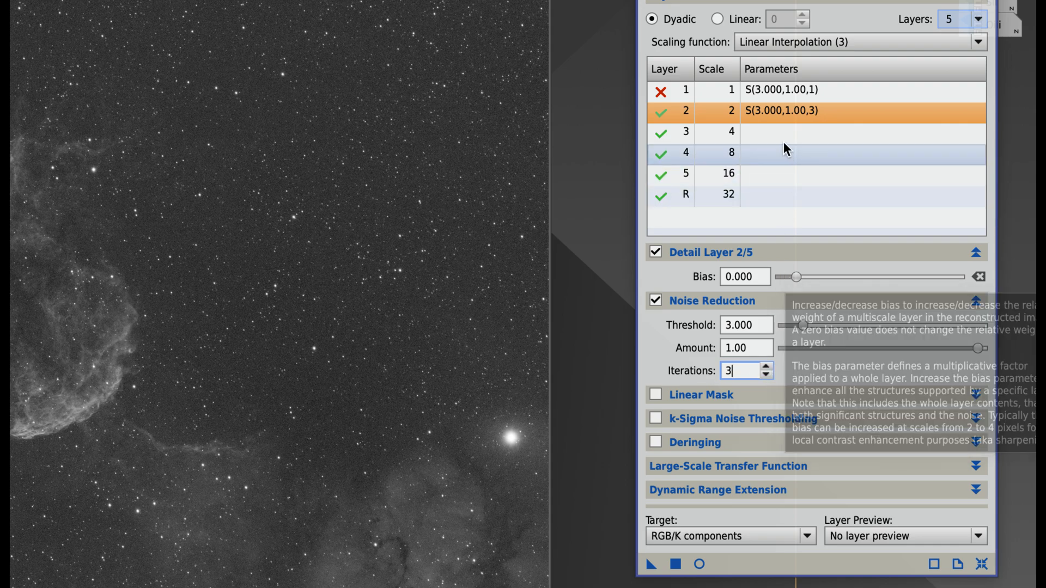
left_click(686, 132)
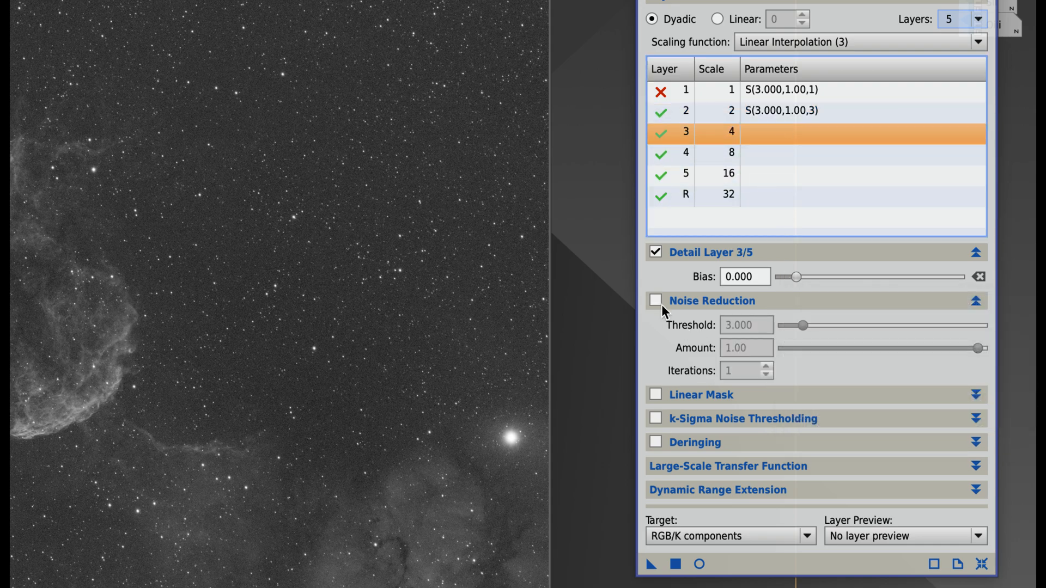
Step: Give layer 3 noise reduction with threshold 2, amount 0.75 and 2 iterations
left_click(655, 301)
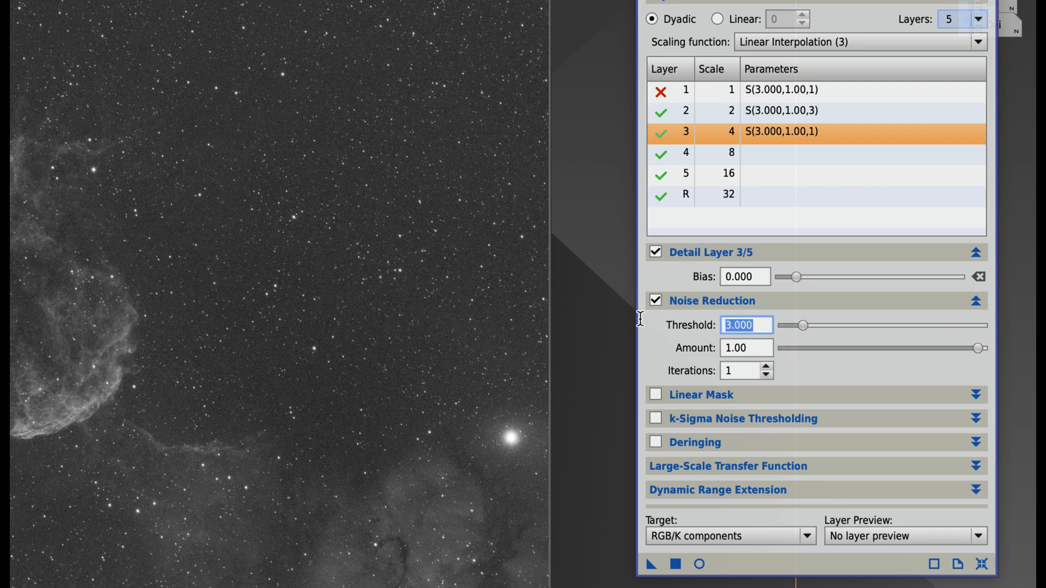
mouse_move(740, 419)
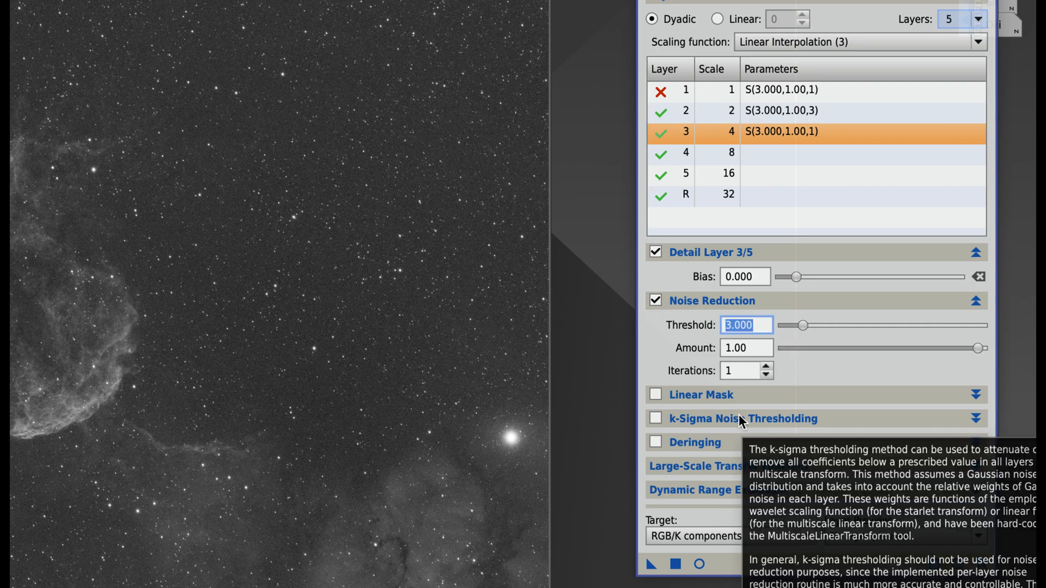
type("2")
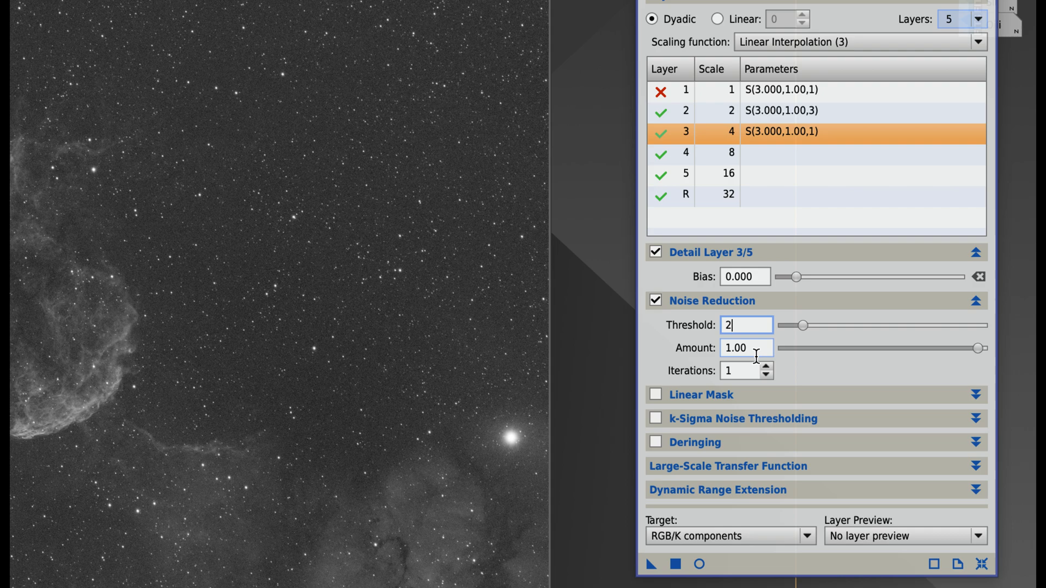
left_click(745, 348)
type(".")
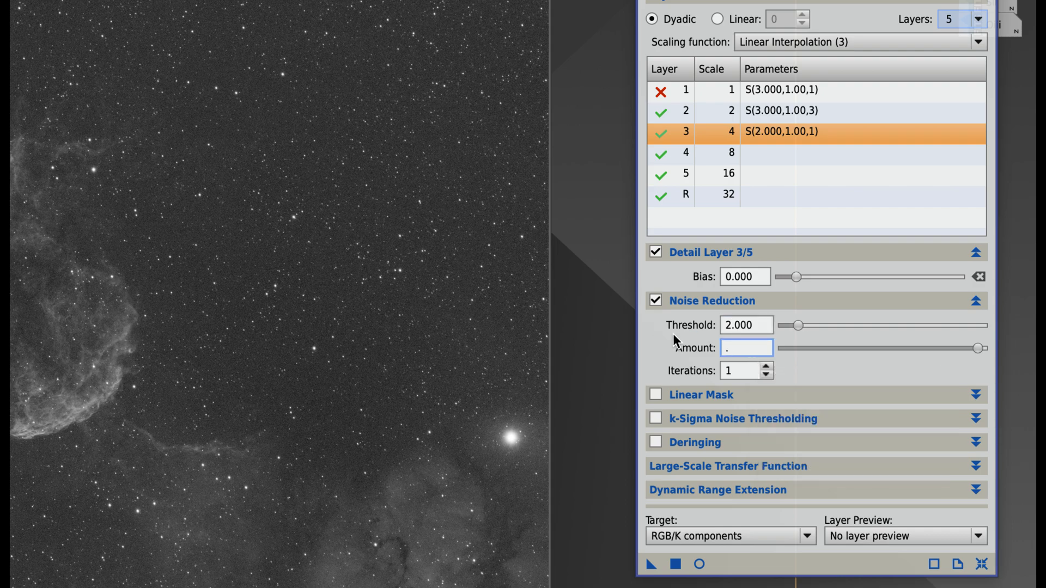
type("0.75")
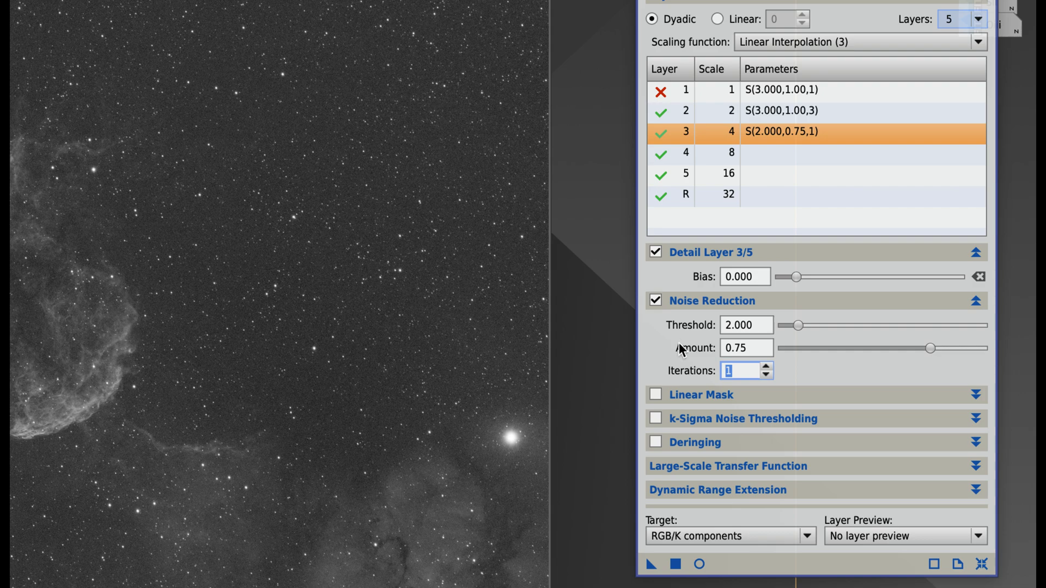
left_click(763, 154)
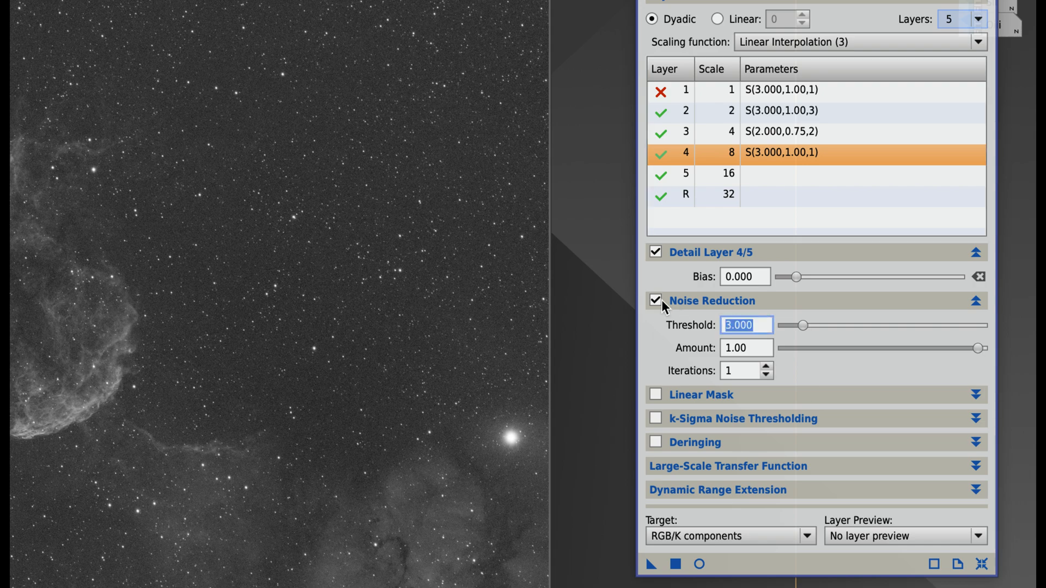
Step: Give layer 4 noise reduction with threshold 1 and amount 0.40
type("1")
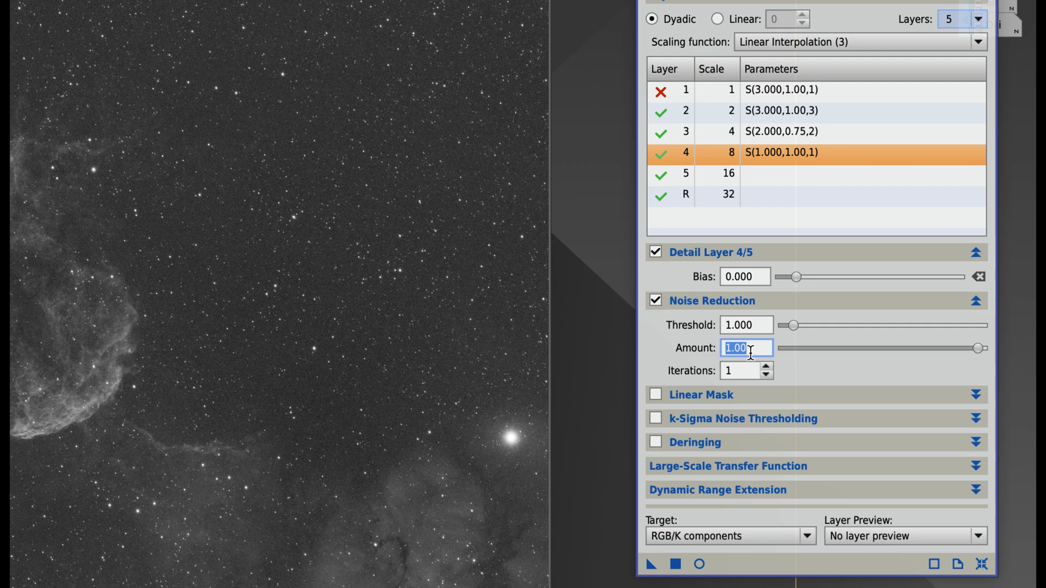
mouse_move(747, 347)
type(".")
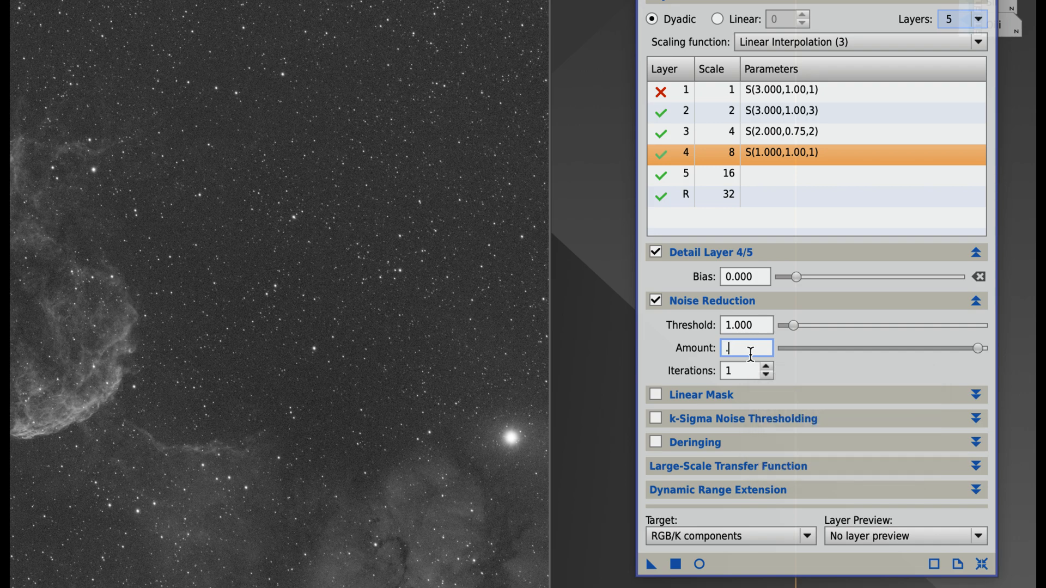
type("0.40")
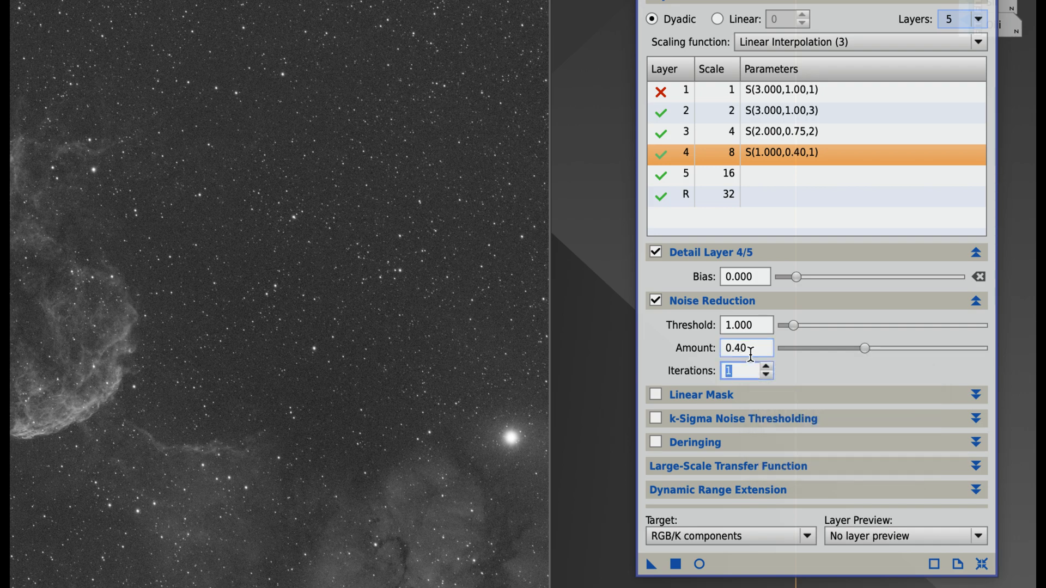
left_click(685, 173)
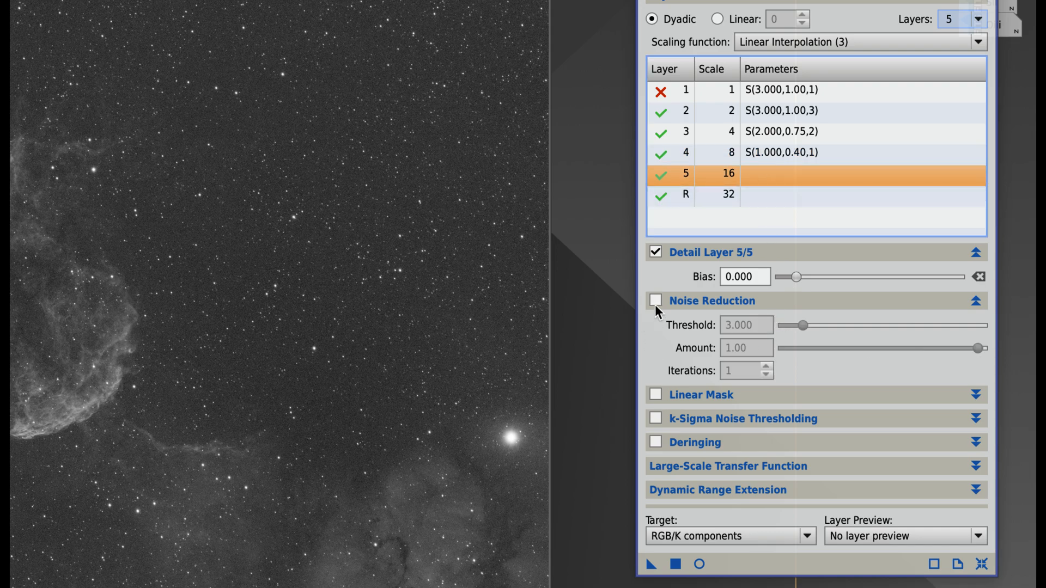
Step: Give layer 5 light noise reduction with threshold 0.5 and amount 0.10
left_click(654, 301)
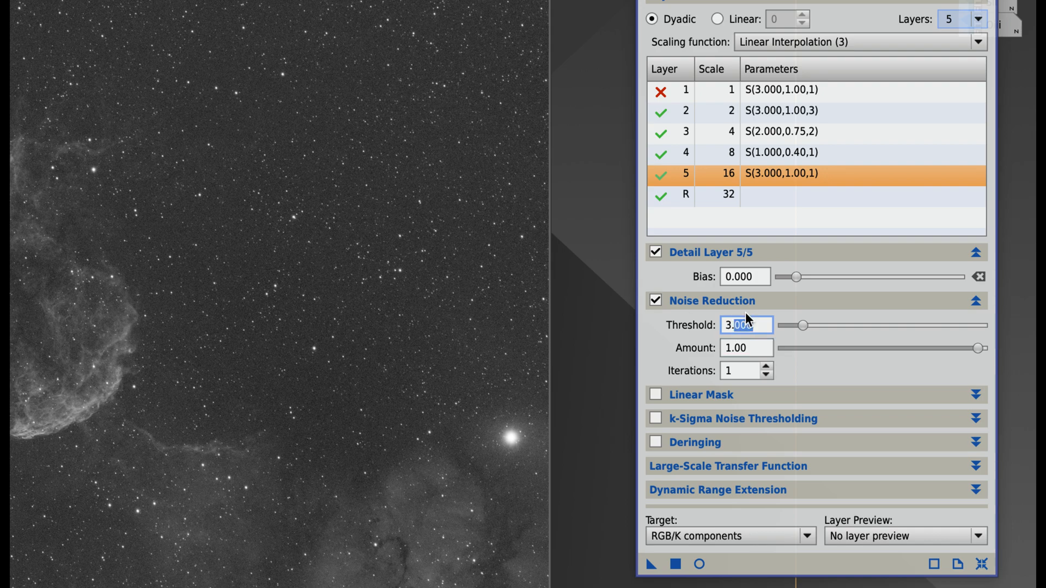
type(".5")
left_click(746, 348)
type("0.1")
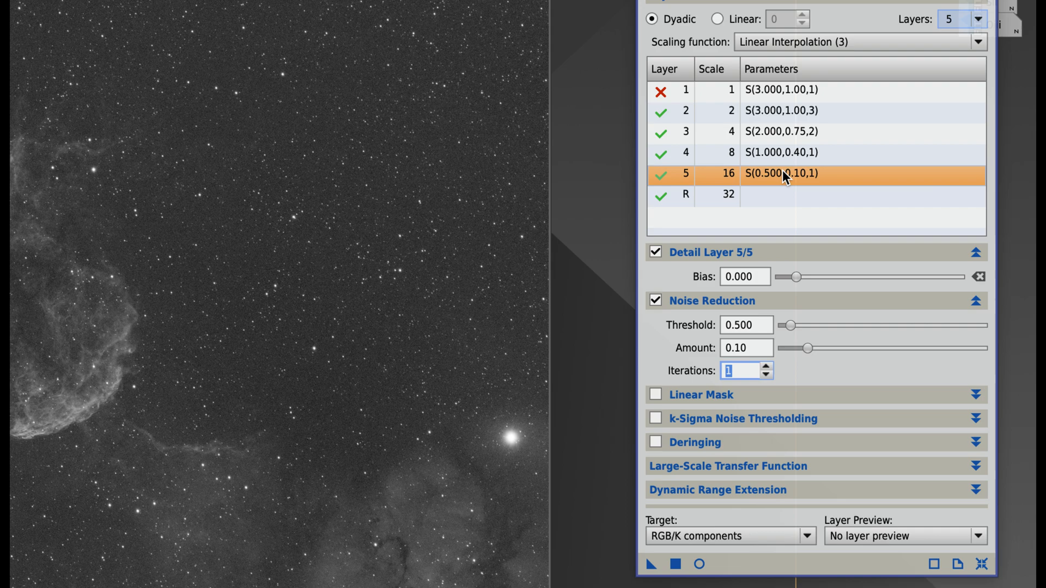
mouse_move(785, 152)
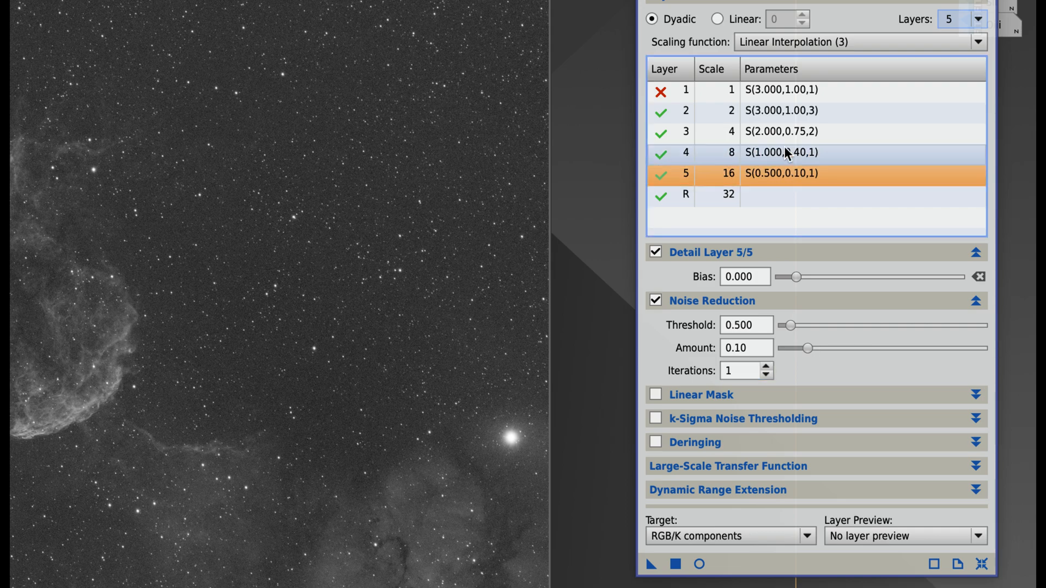
mouse_move(794, 177)
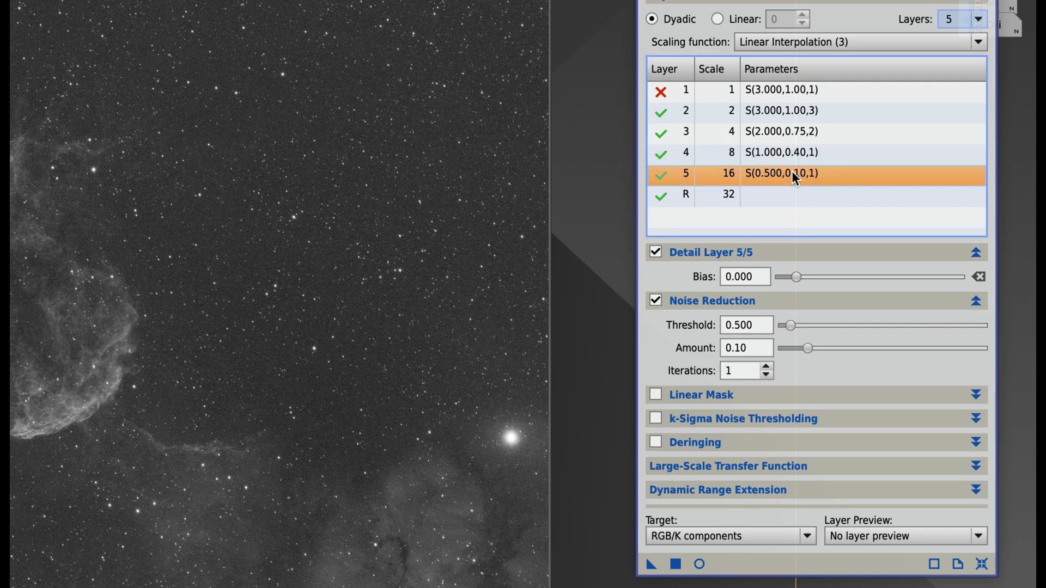
mouse_move(745, 276)
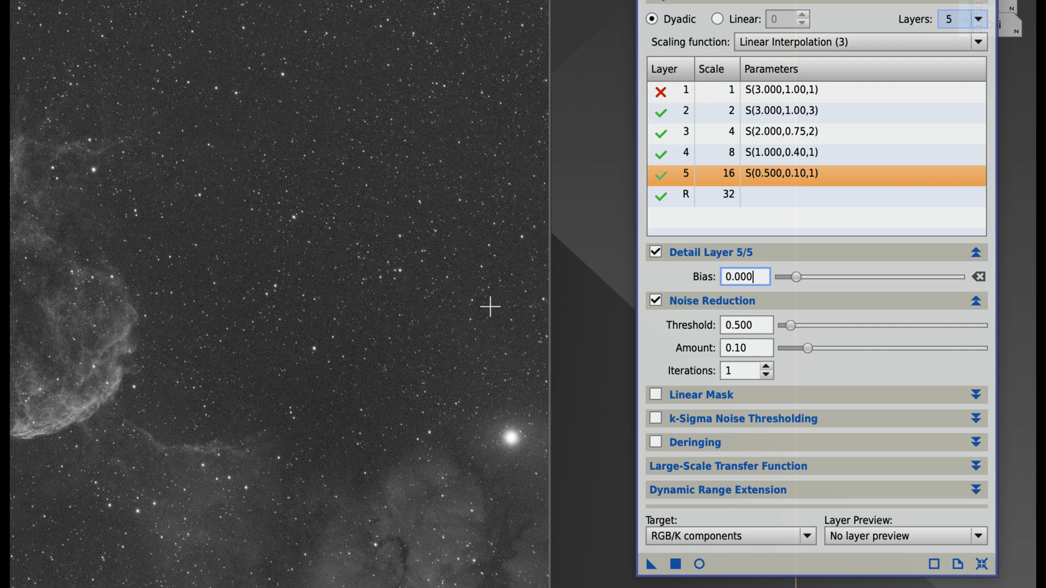
mouse_move(519, 304)
type("0.003")
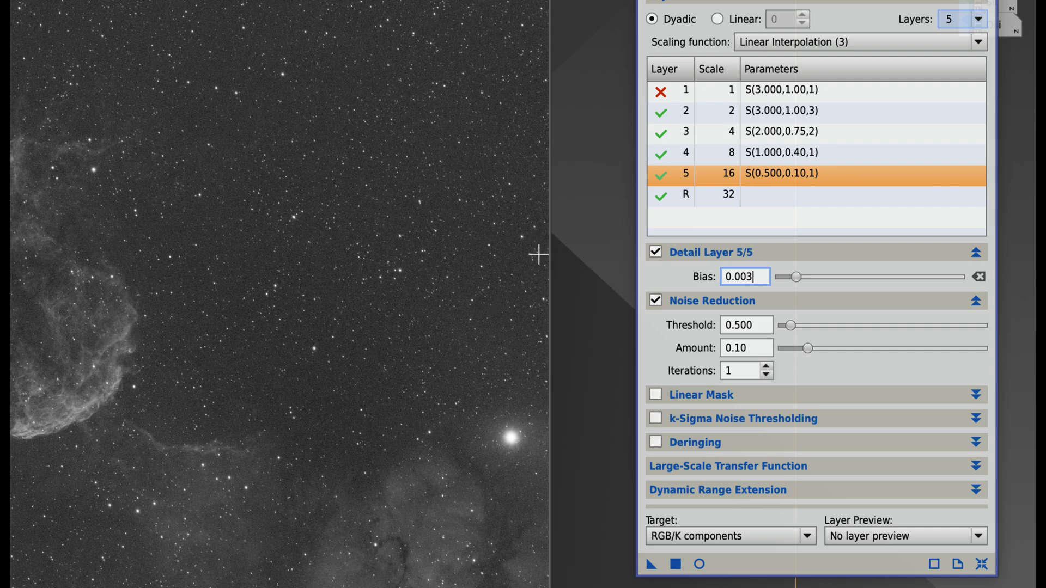
Step: Enter a detail layer bias of 0.003 on layers 5, 4, 3 and 2 in turn
left_click(780, 153)
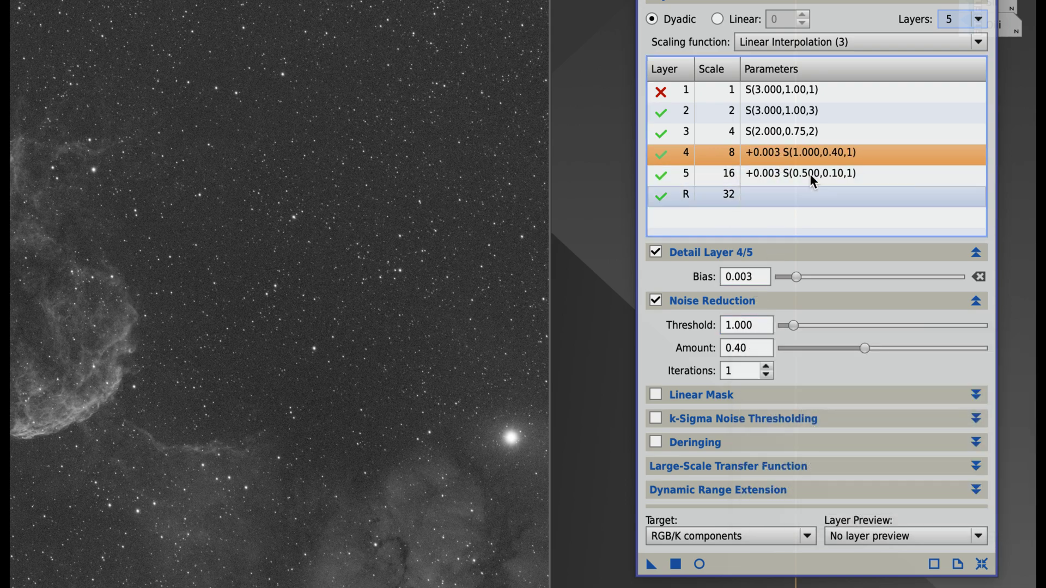
left_click(779, 131)
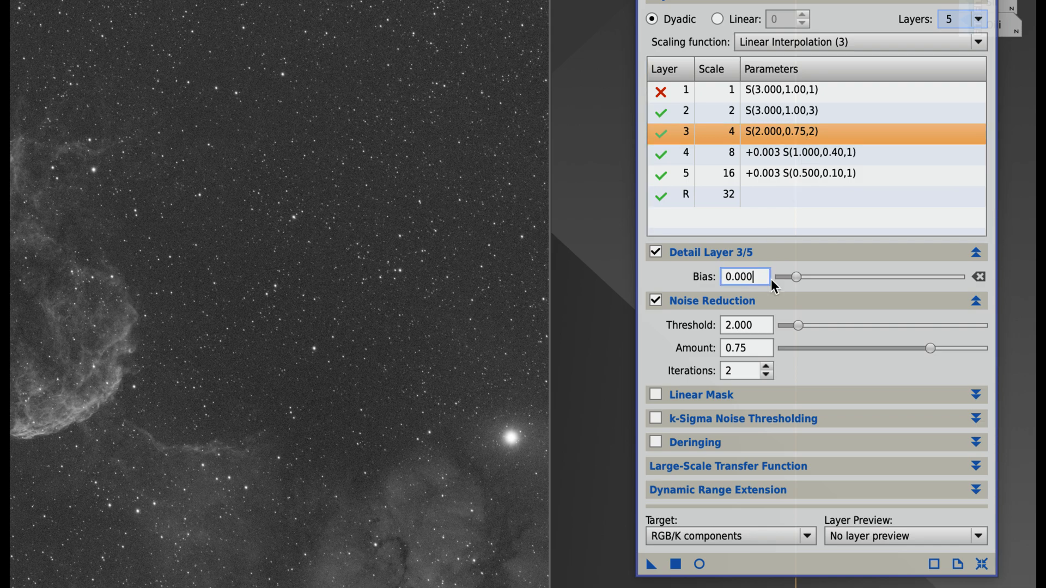
type("0.003")
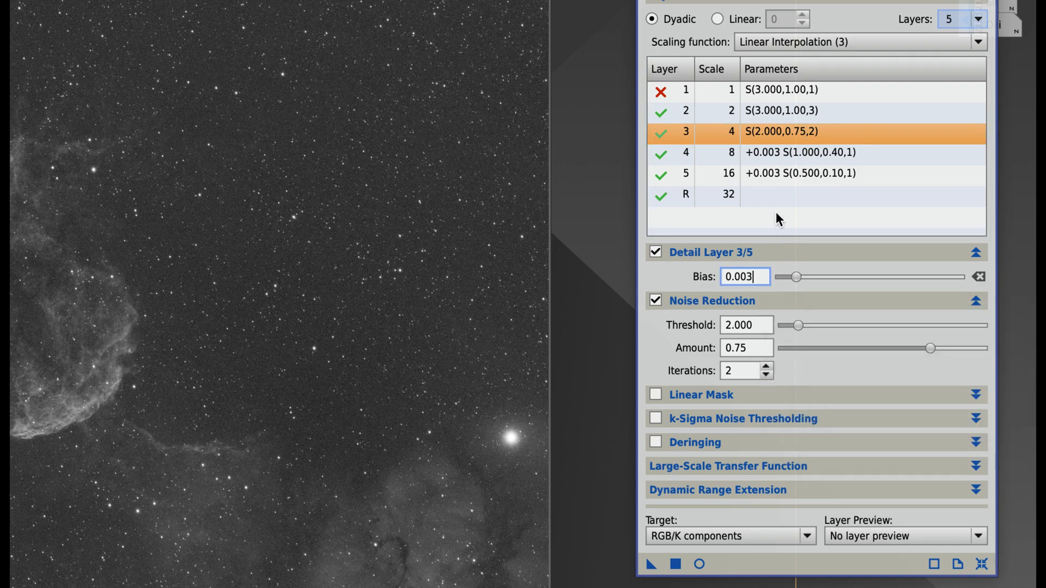
left_click(800, 112)
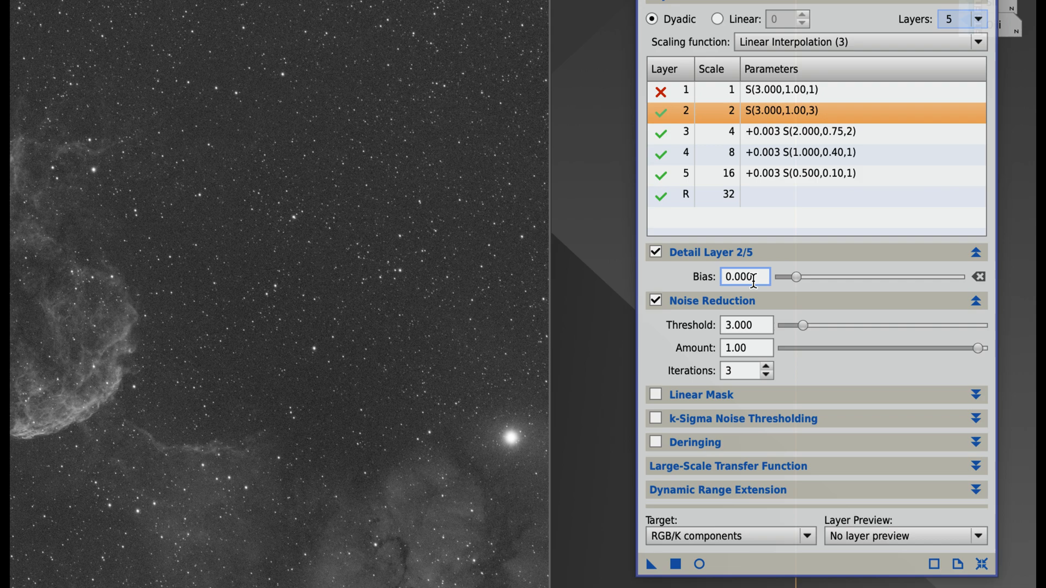
left_click(800, 153)
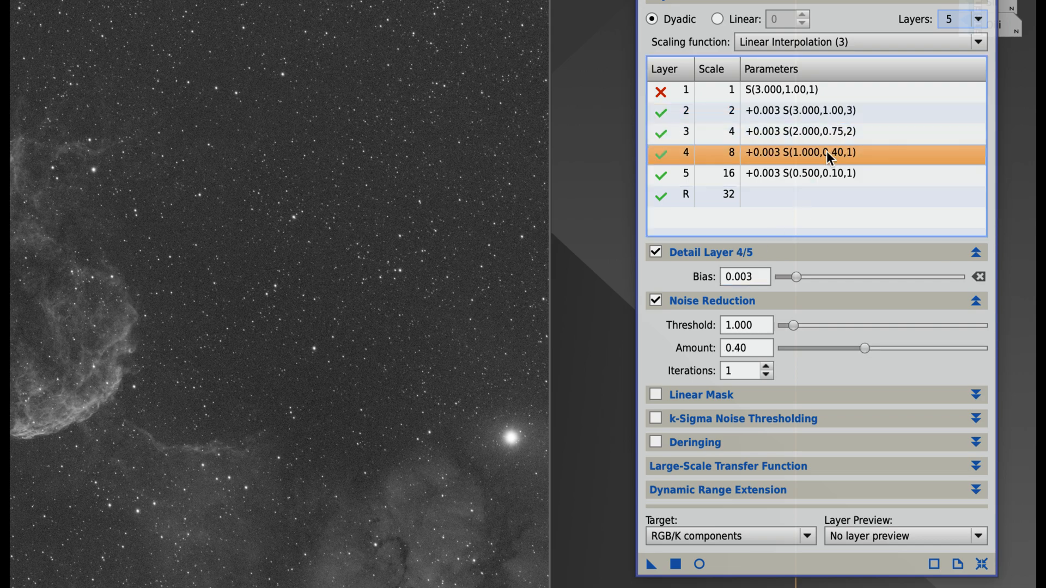
mouse_move(742, 407)
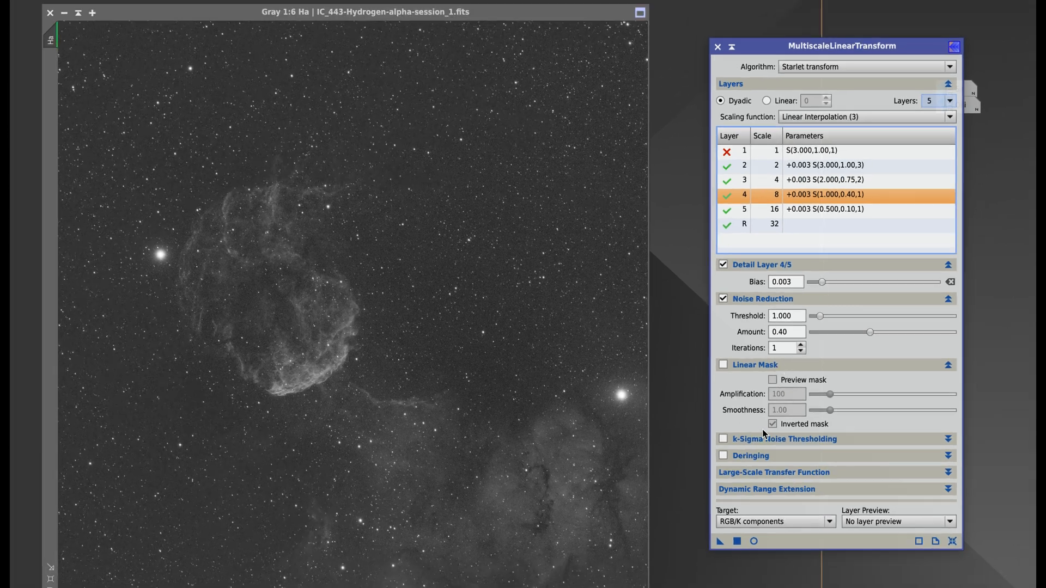
mouse_move(723, 367)
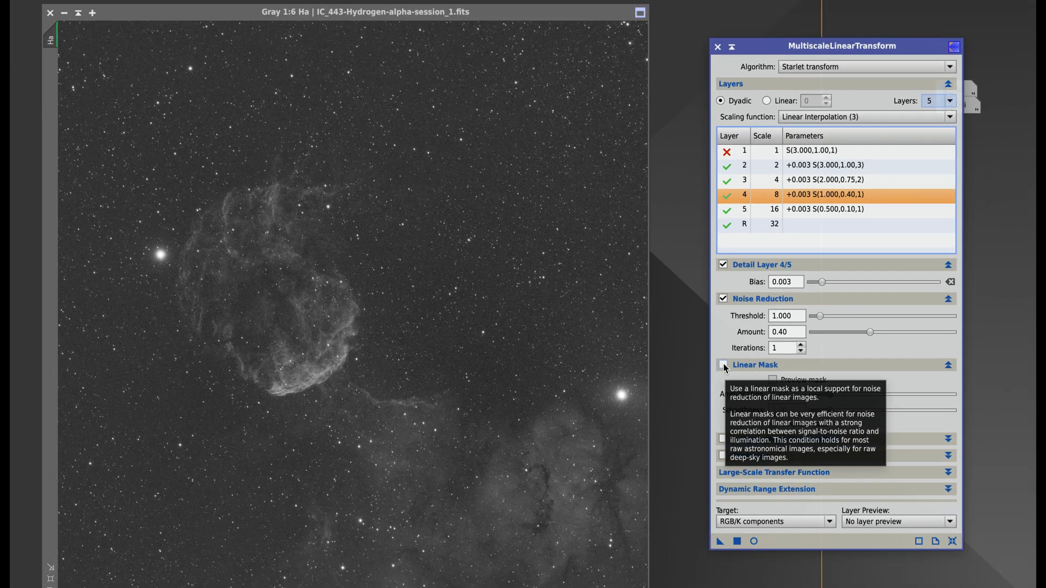
Step: Enable the inverted linear mask, switch to mask preview and start the Real-Time Preview
left_click(723, 364)
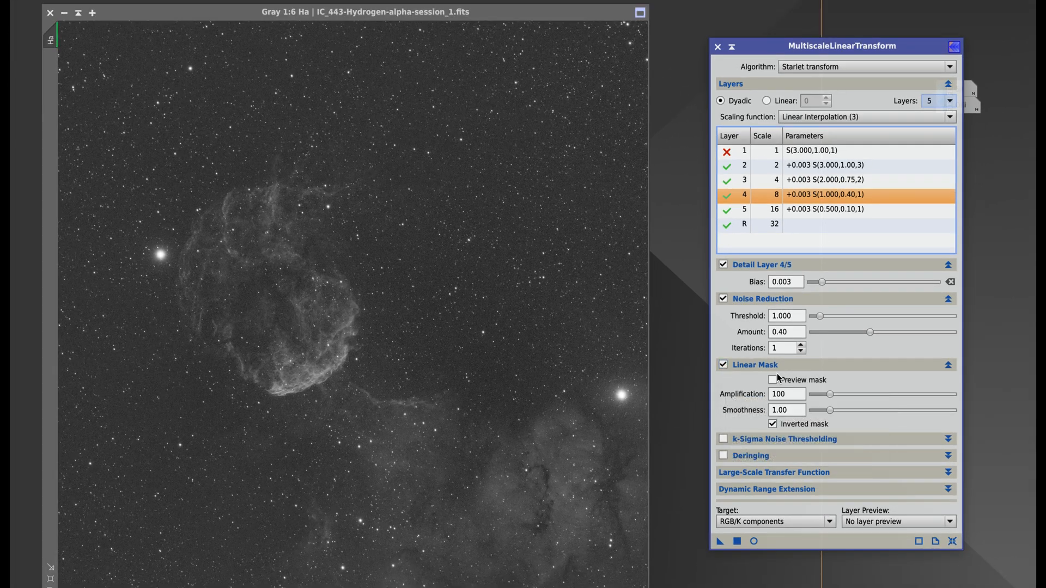
left_click(773, 379)
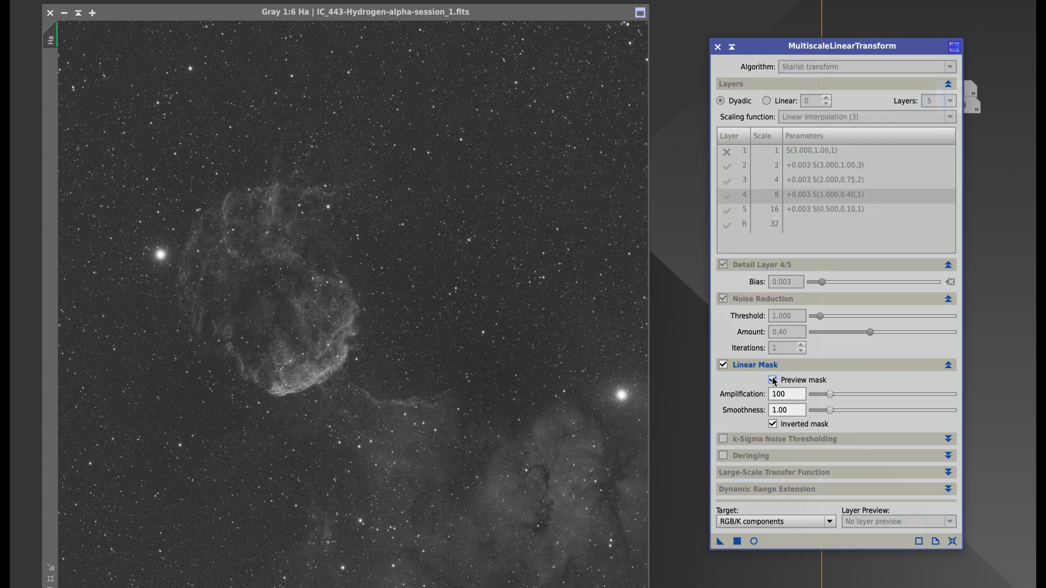
left_click(774, 379)
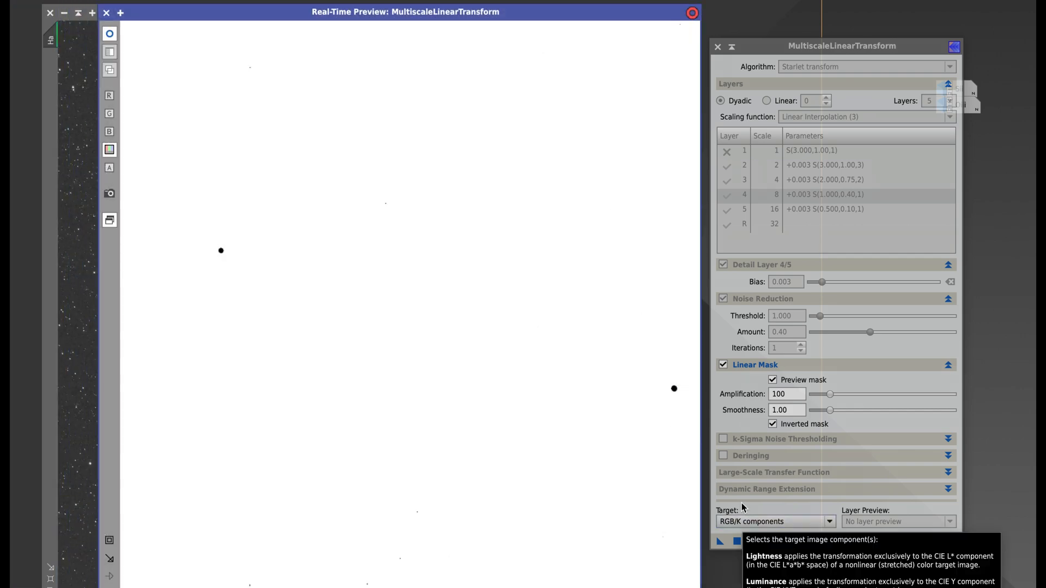
mouse_move(814, 396)
type("0")
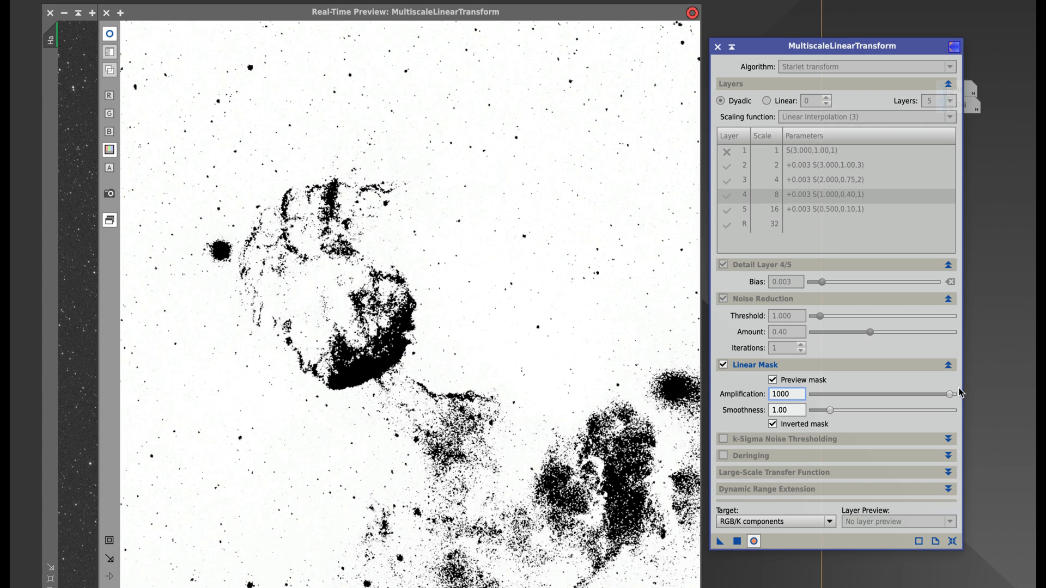
mouse_move(949, 394)
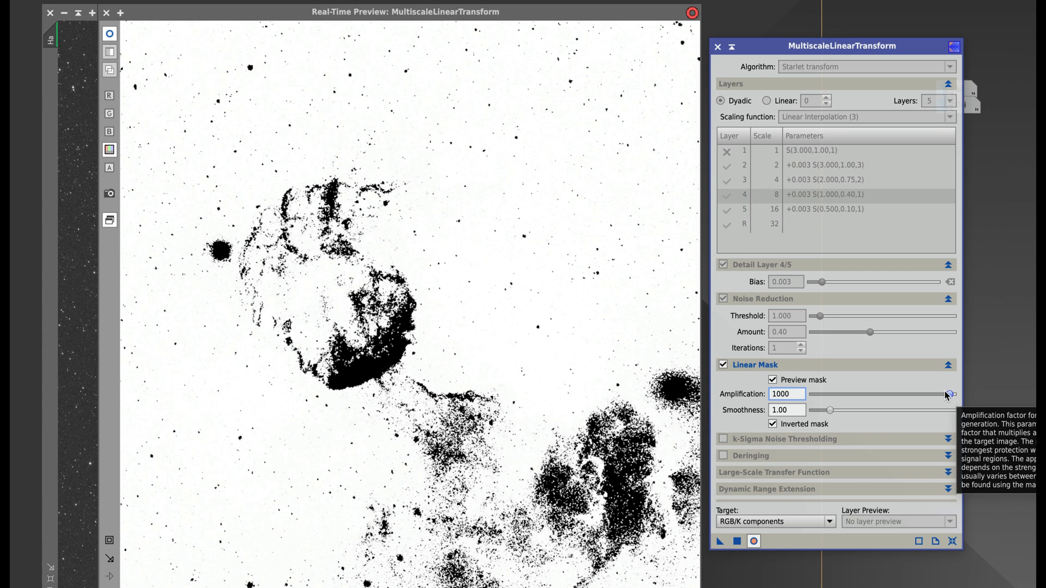
mouse_move(591, 336)
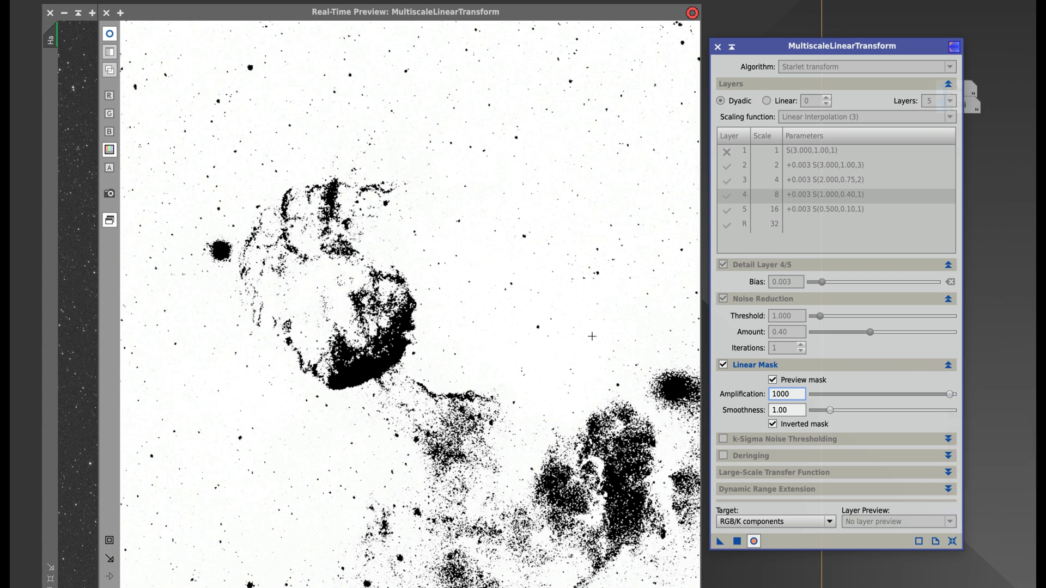
mouse_move(570, 224)
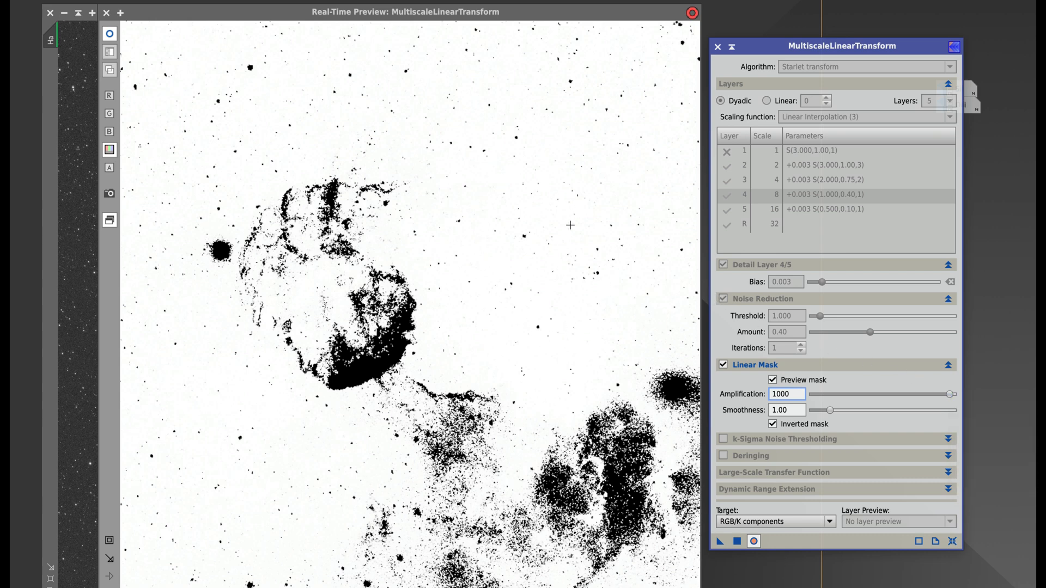
mouse_move(538, 233)
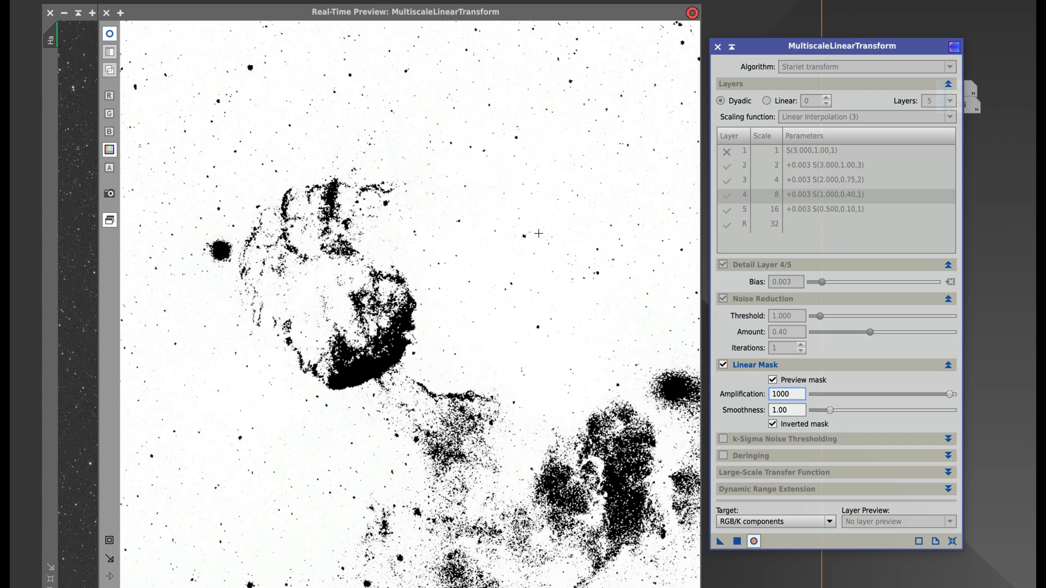
mouse_move(394, 314)
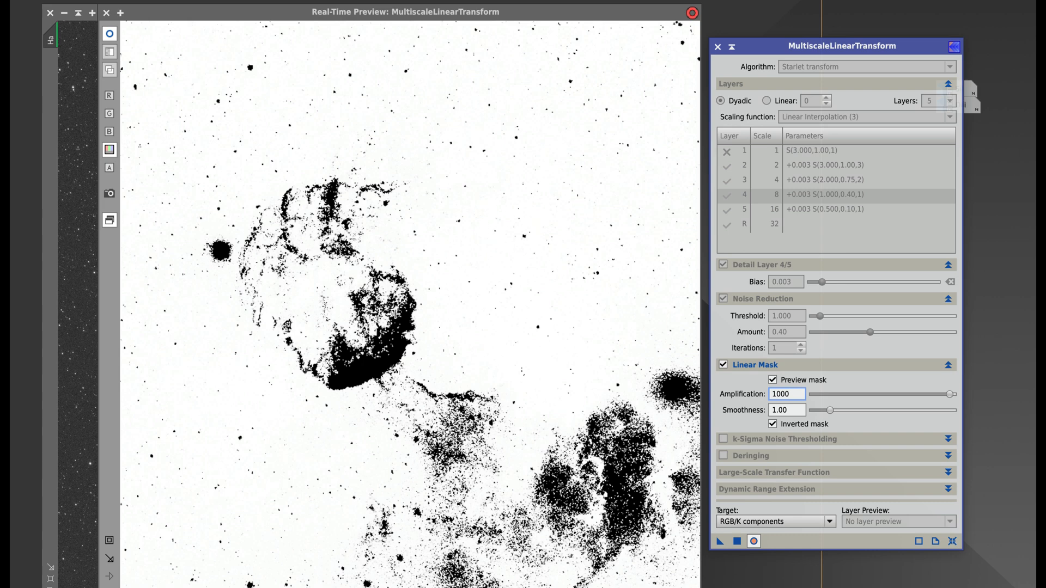
mouse_move(414, 405)
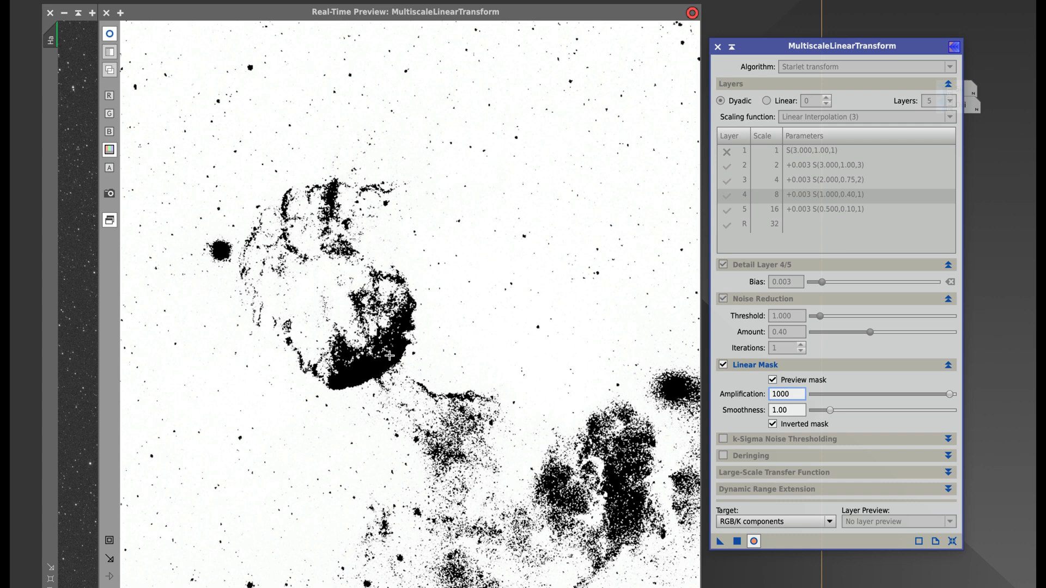
mouse_move(406, 365)
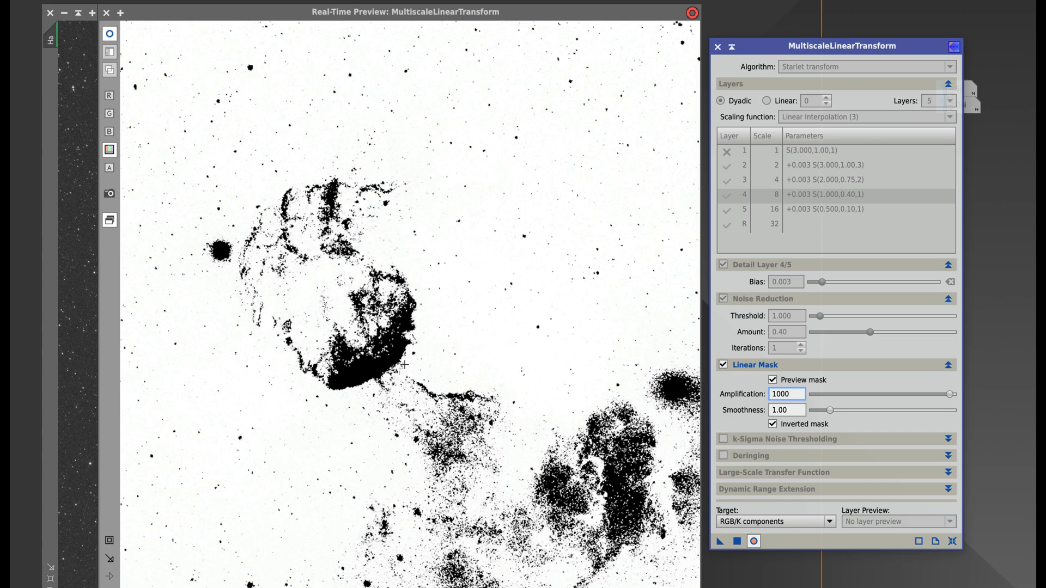
Step: Set mask amplification to 1000, check the nebula is protected, and close the preview
left_click(691, 12)
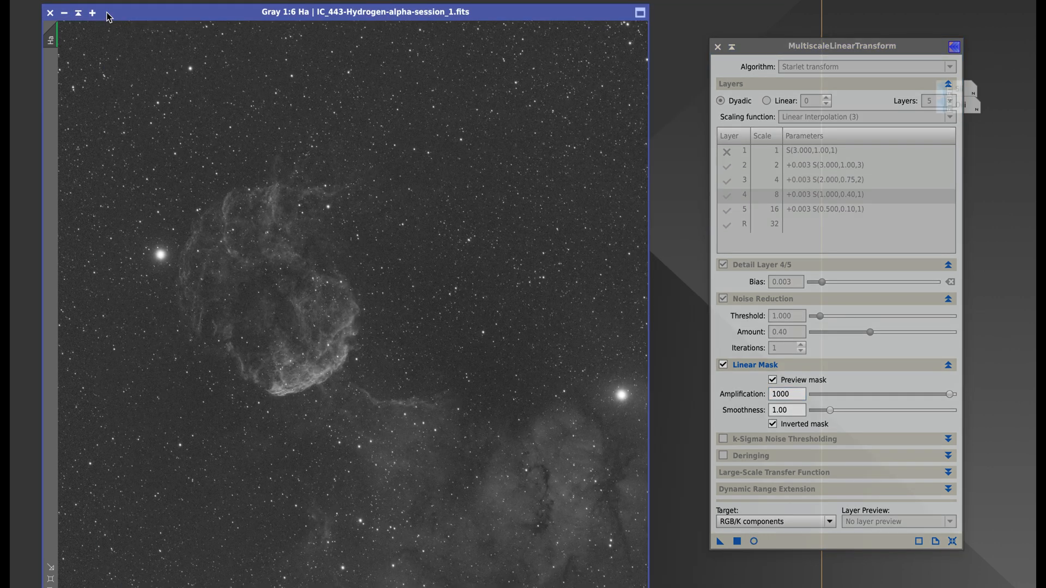
mouse_move(813, 379)
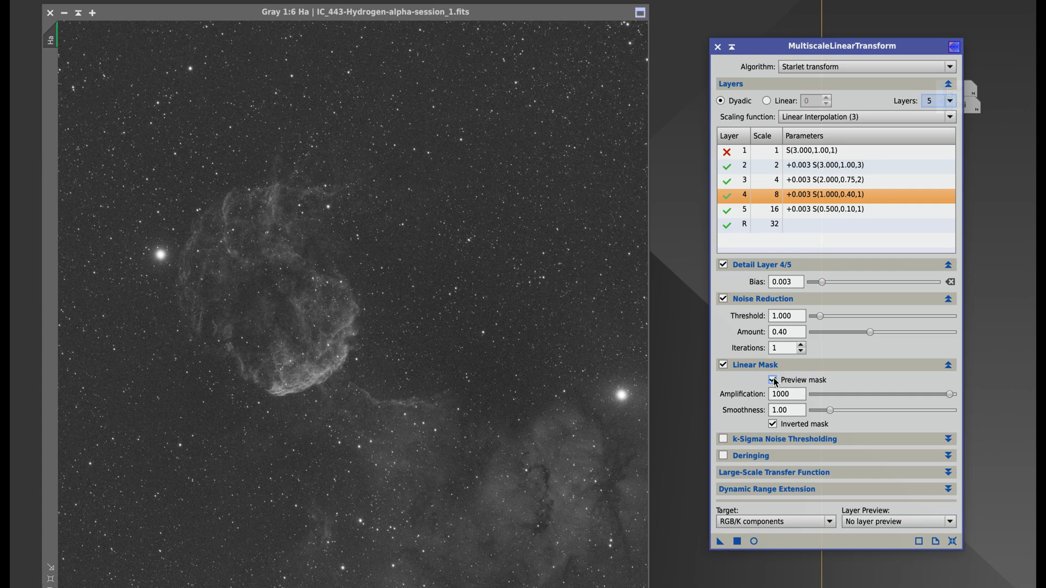
Step: Stop previewing the mask, keeping the inverted linear mask at amplification 1000
left_click(773, 379)
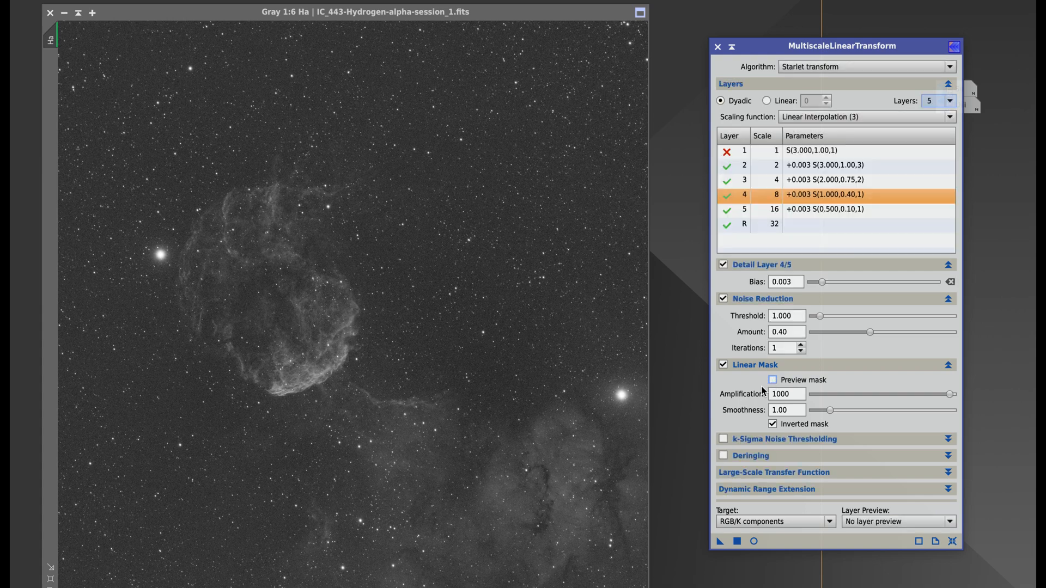
mouse_move(720, 541)
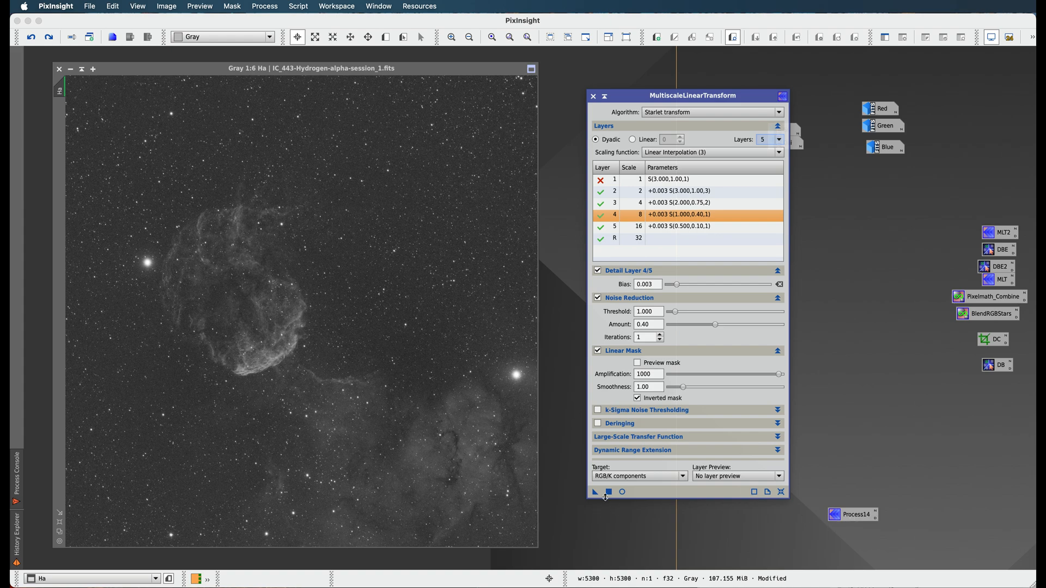
Step: Run the MultiscaleLinearTransform noise reduction on the active Ha jellyfish nebula image
left_click(595, 491)
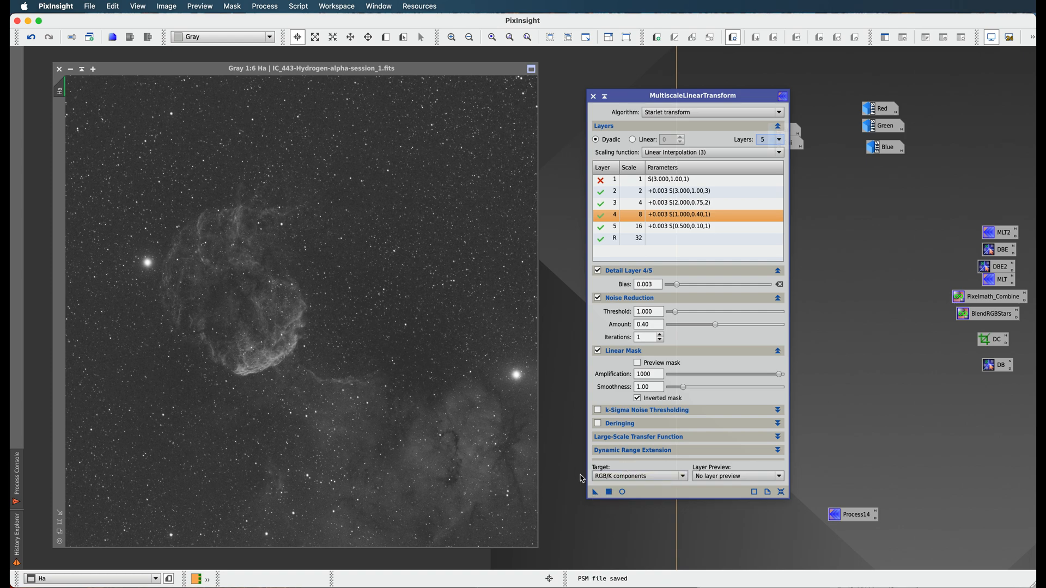
mouse_move(463, 322)
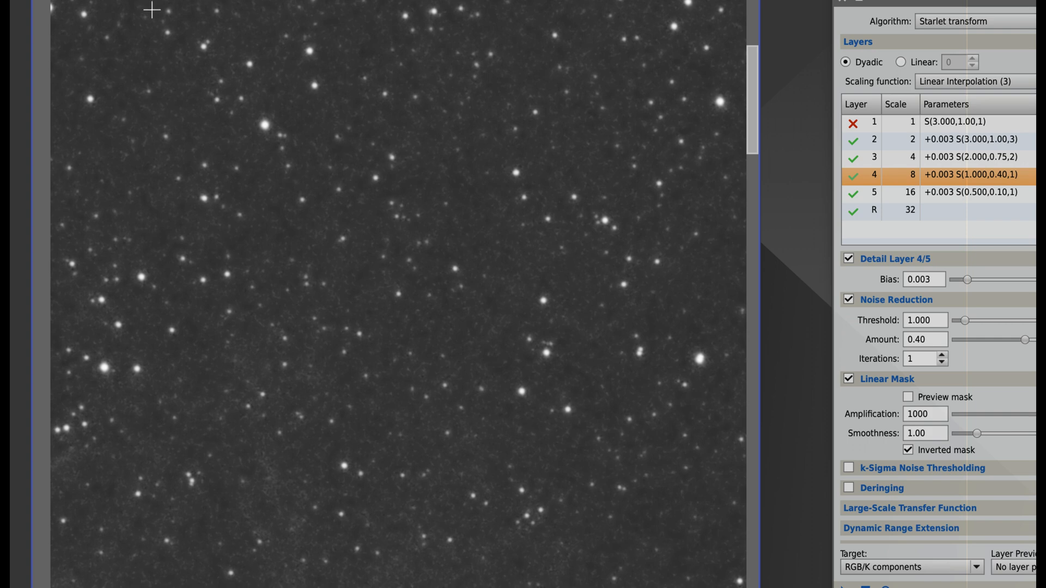
mouse_move(512, 172)
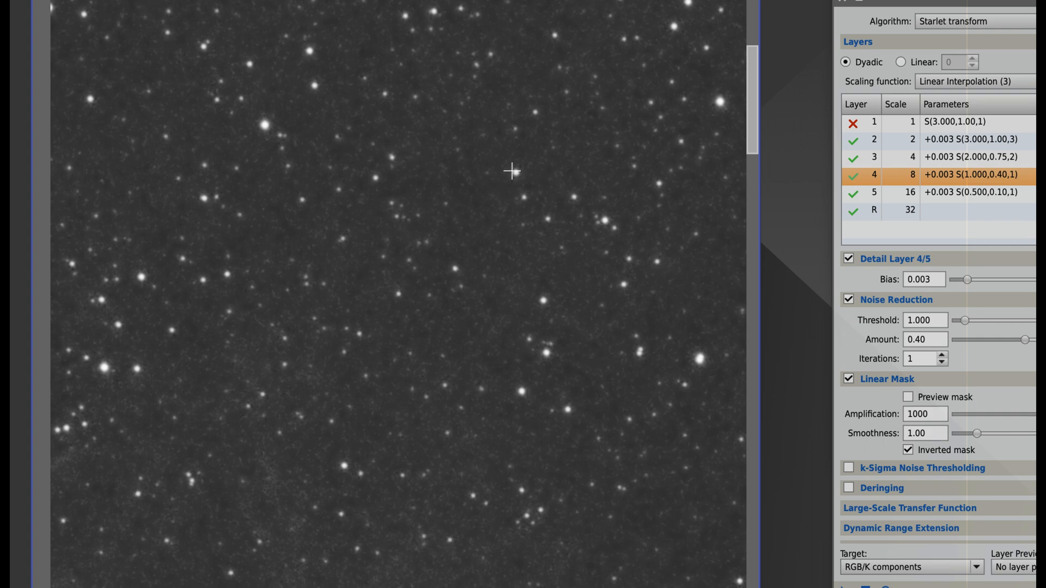
mouse_move(516, 175)
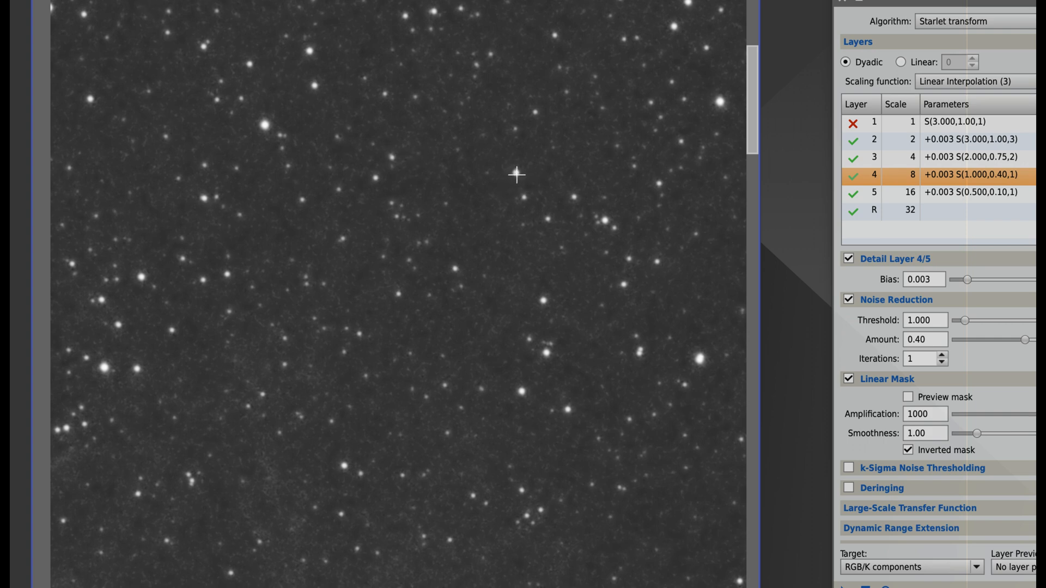
mouse_move(483, 195)
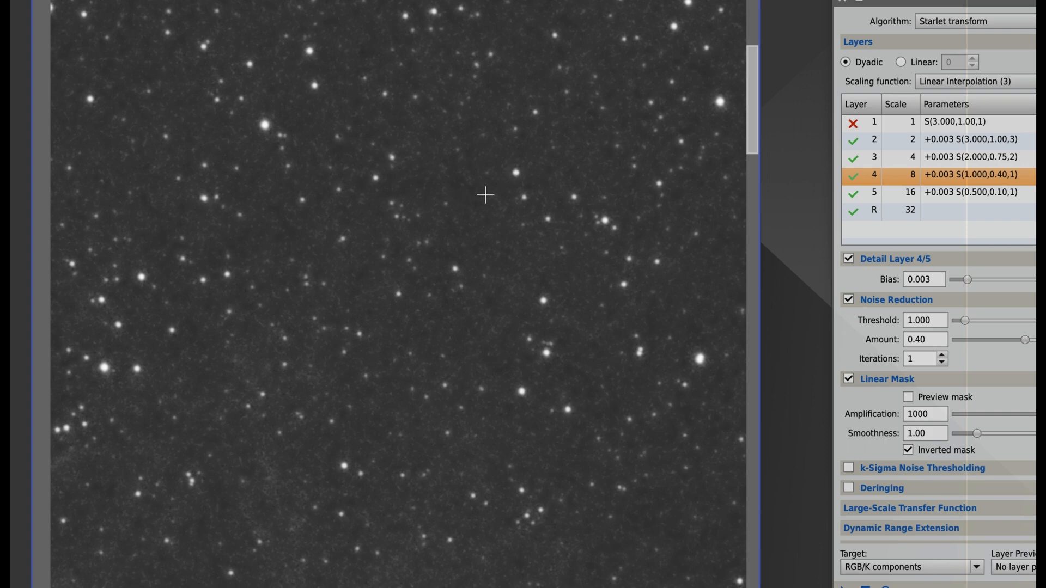
mouse_move(508, 189)
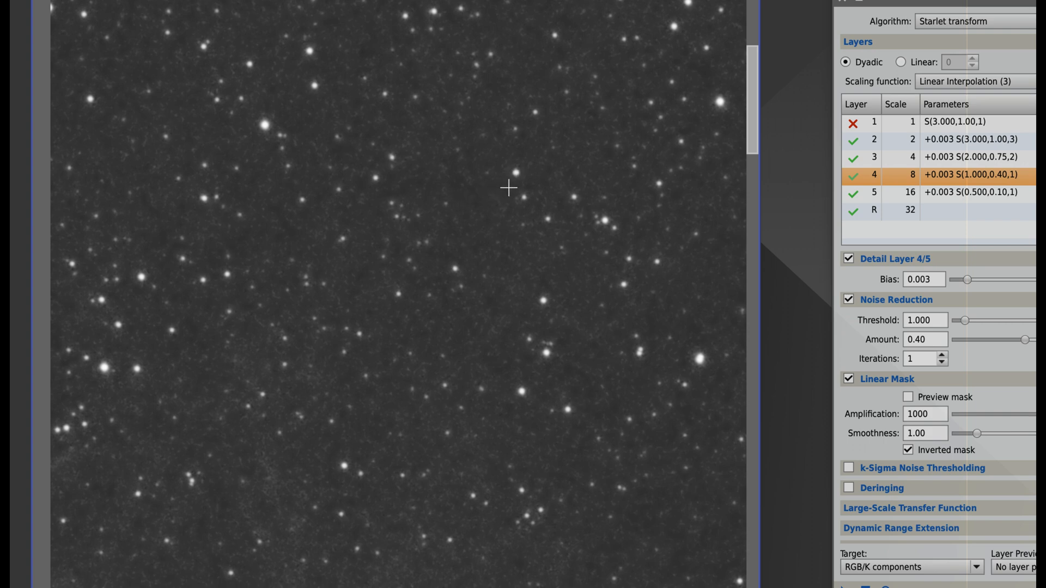